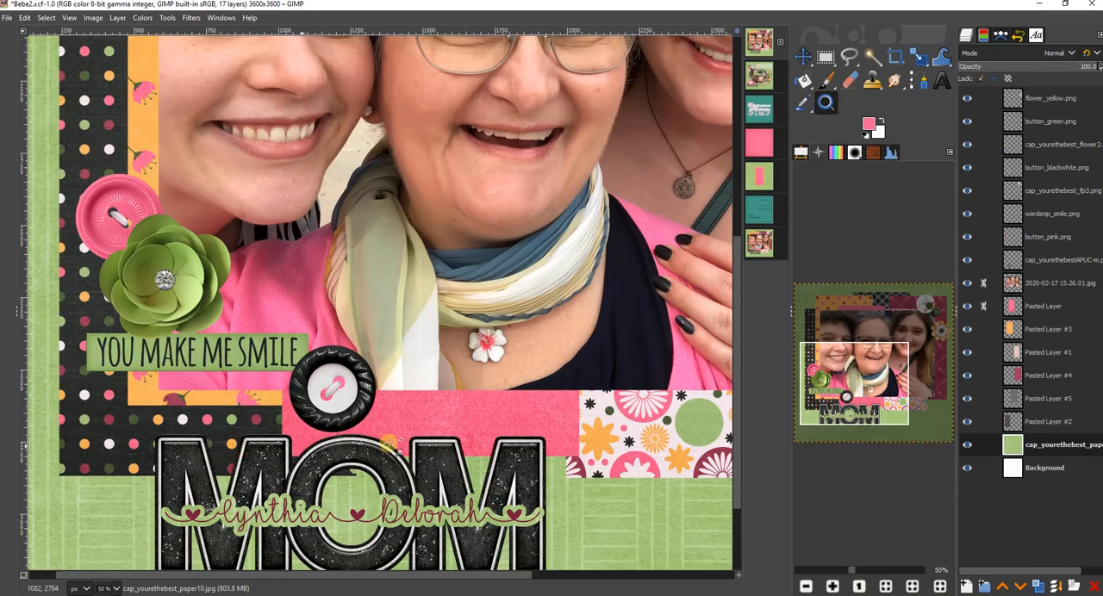
- Scroll the working image, then switch to the finished Bebe2 image tab for reference
scroll(down, 3)
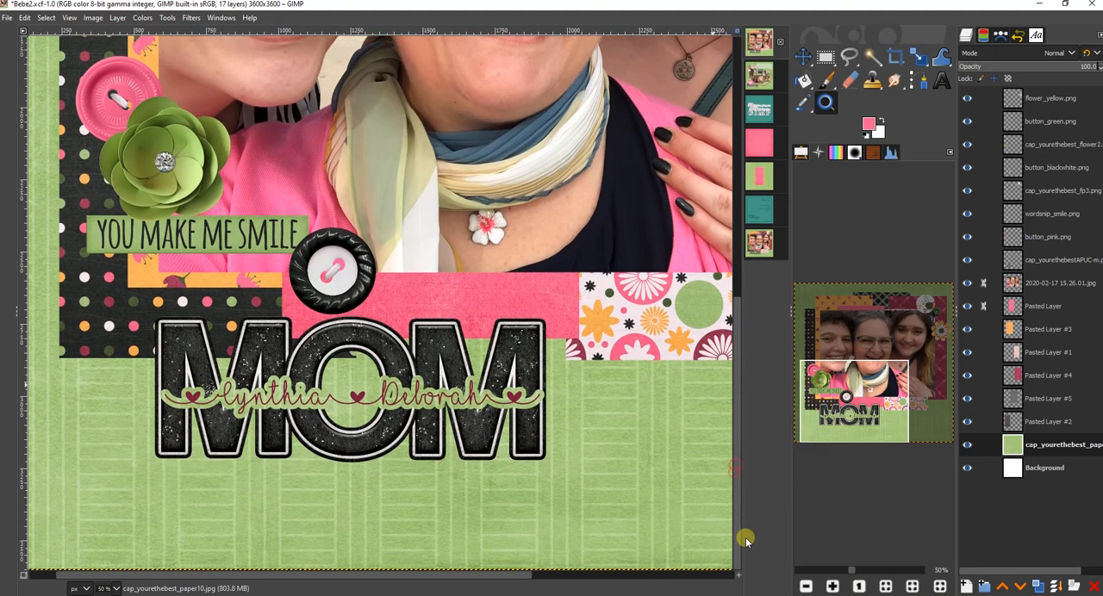
mouse_move(541, 556)
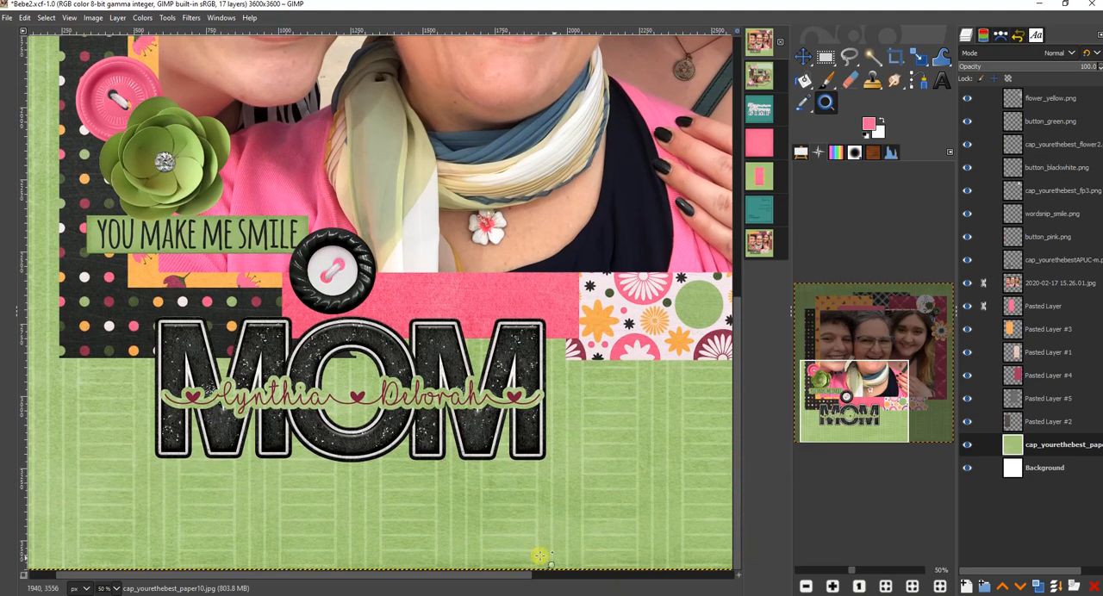
mouse_move(50, 385)
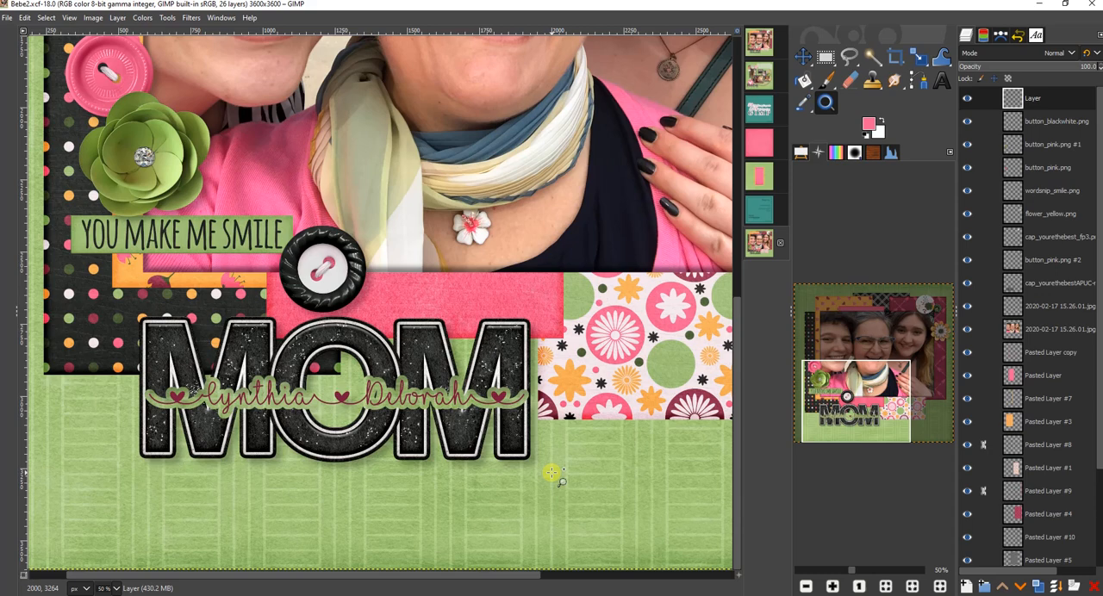
mouse_move(551, 478)
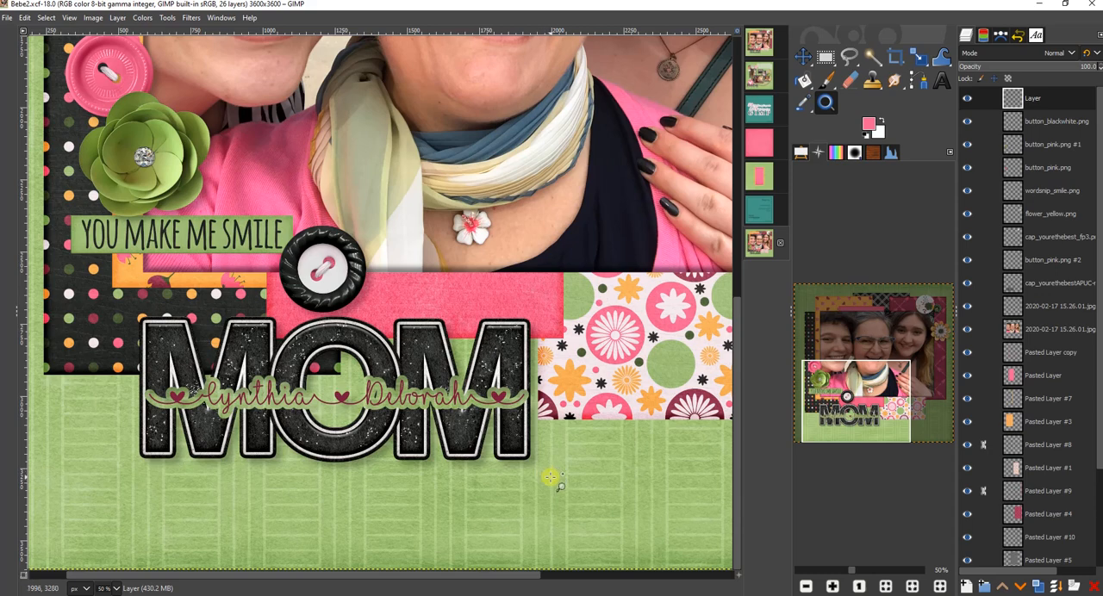
mouse_move(515, 448)
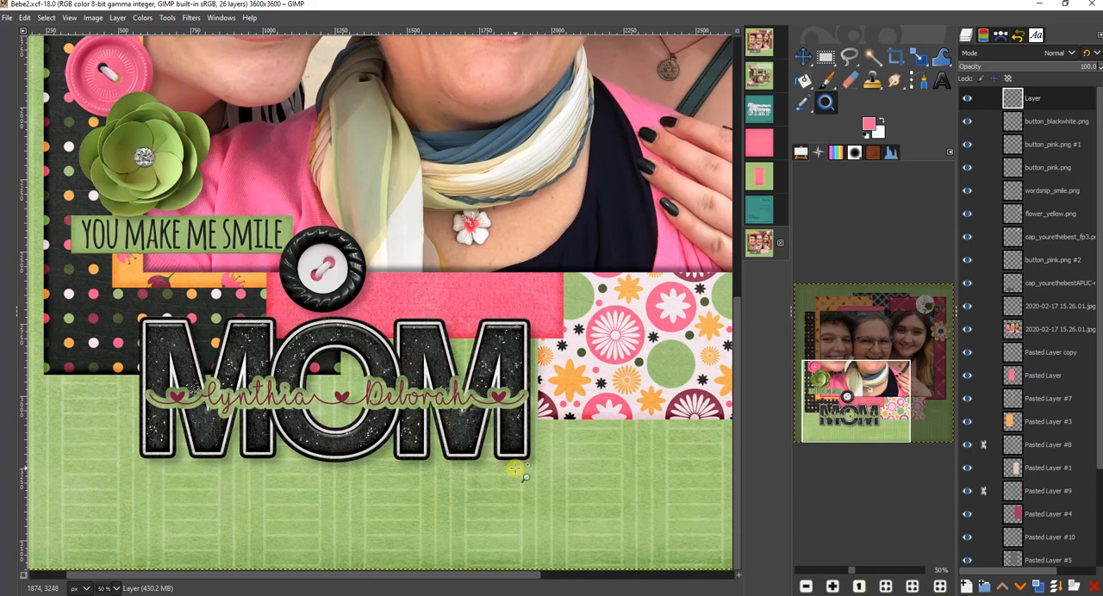
mouse_move(551, 500)
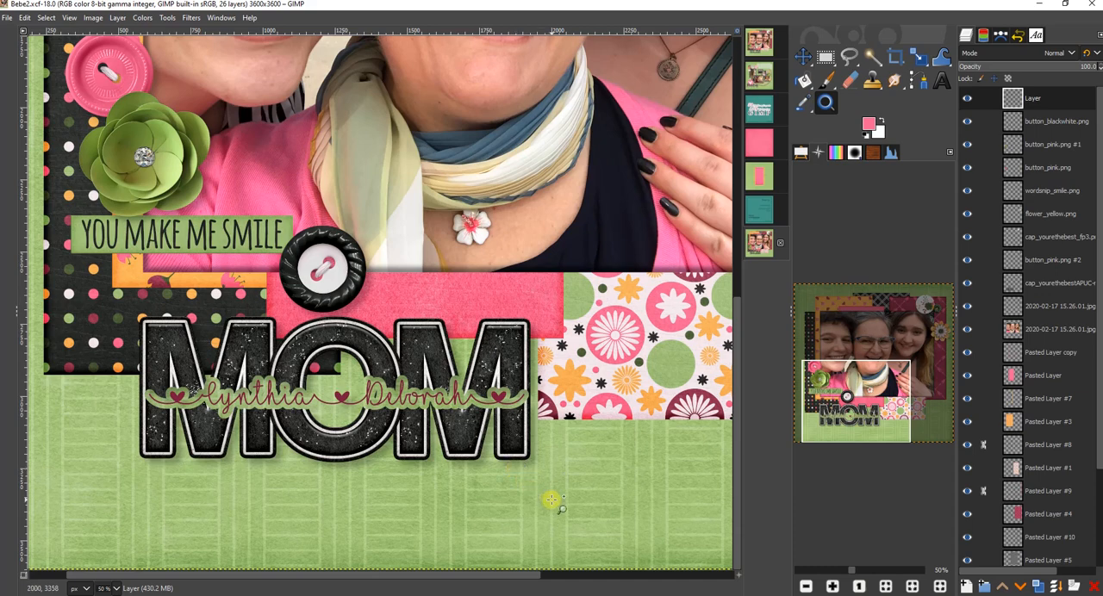
mouse_move(555, 498)
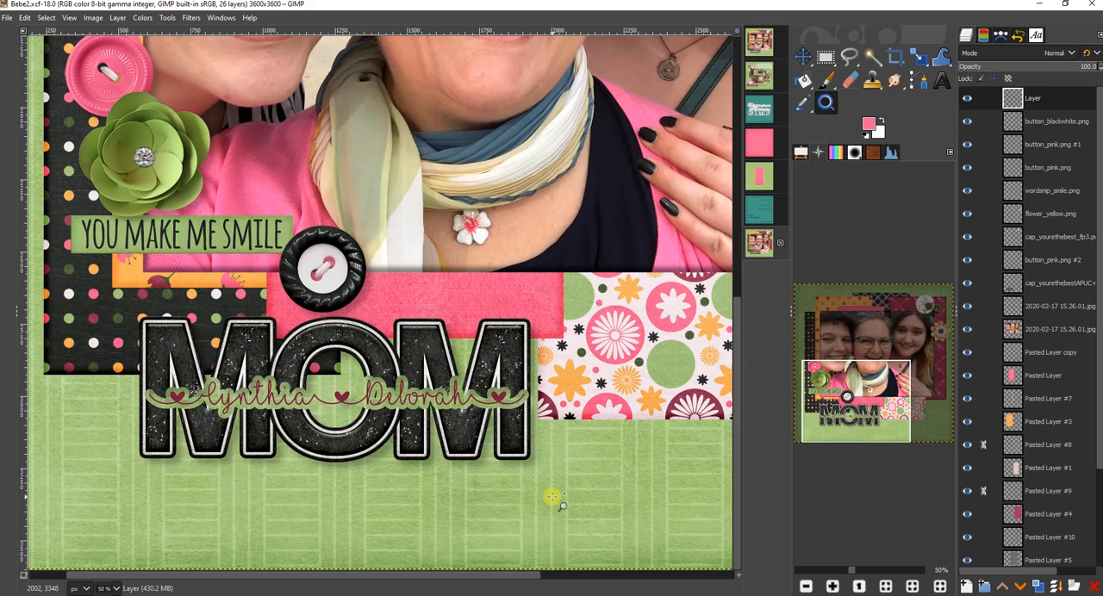
click(758, 42)
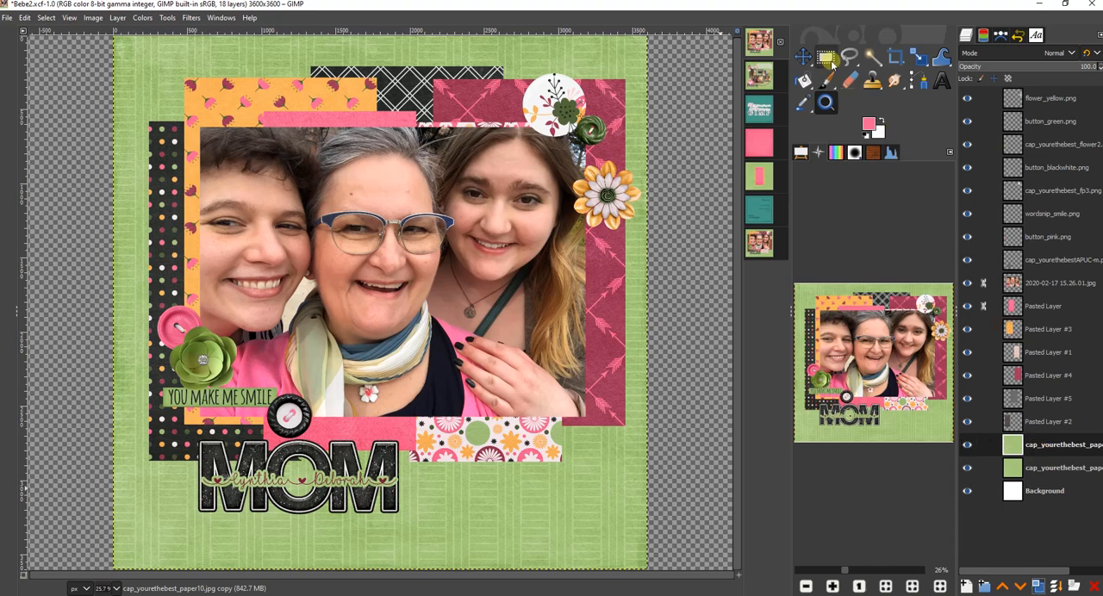
mouse_move(827, 54)
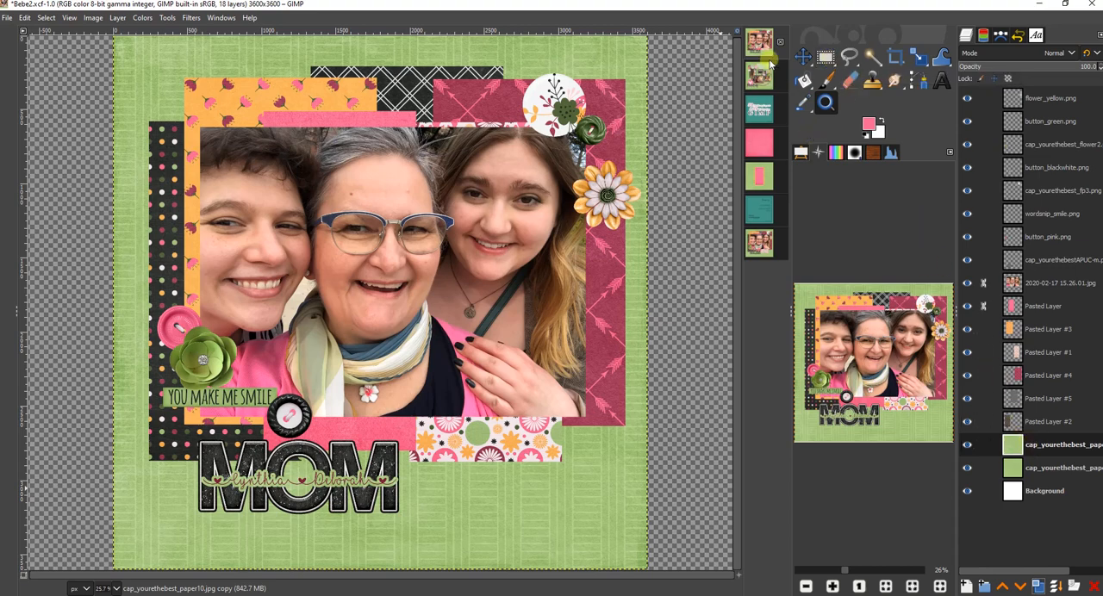
mouse_move(827, 56)
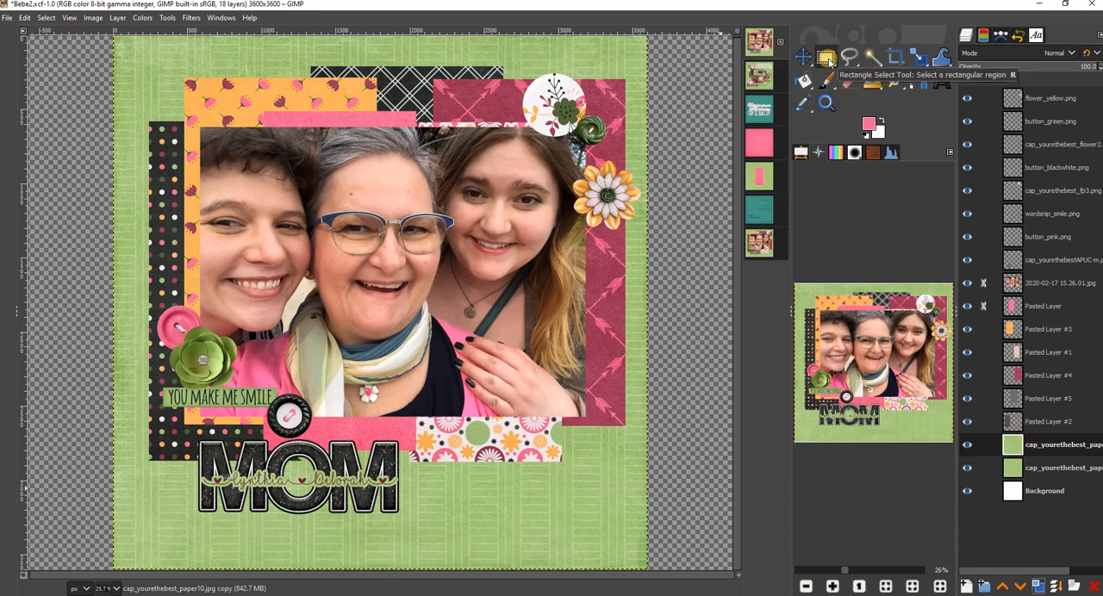
- Draw a feathered, rounded-corner rectangular selection covering most of the page
click(828, 57)
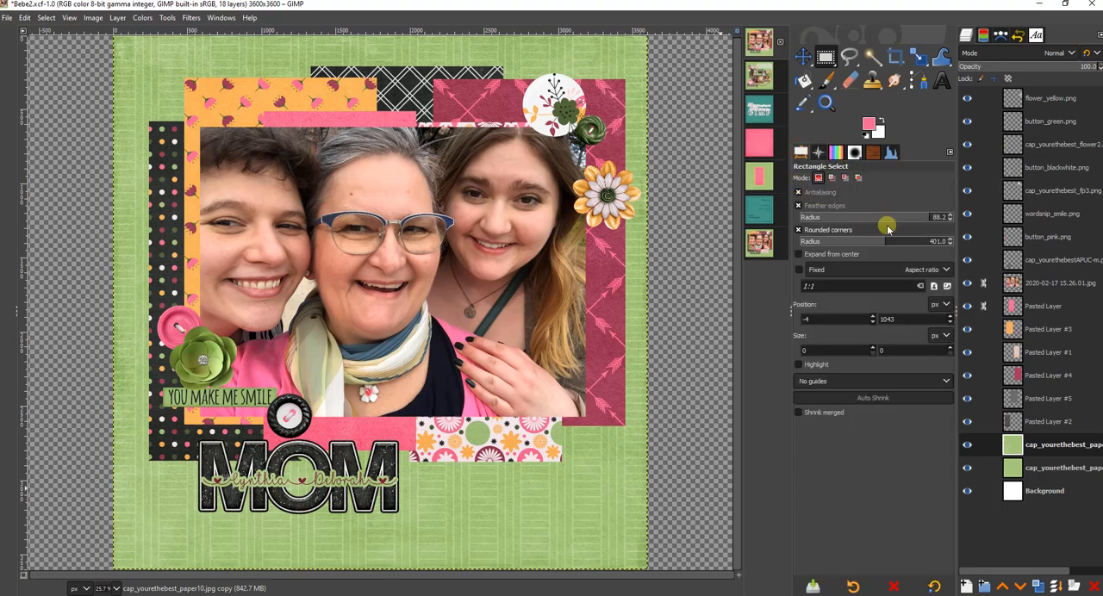
mouse_move(920, 217)
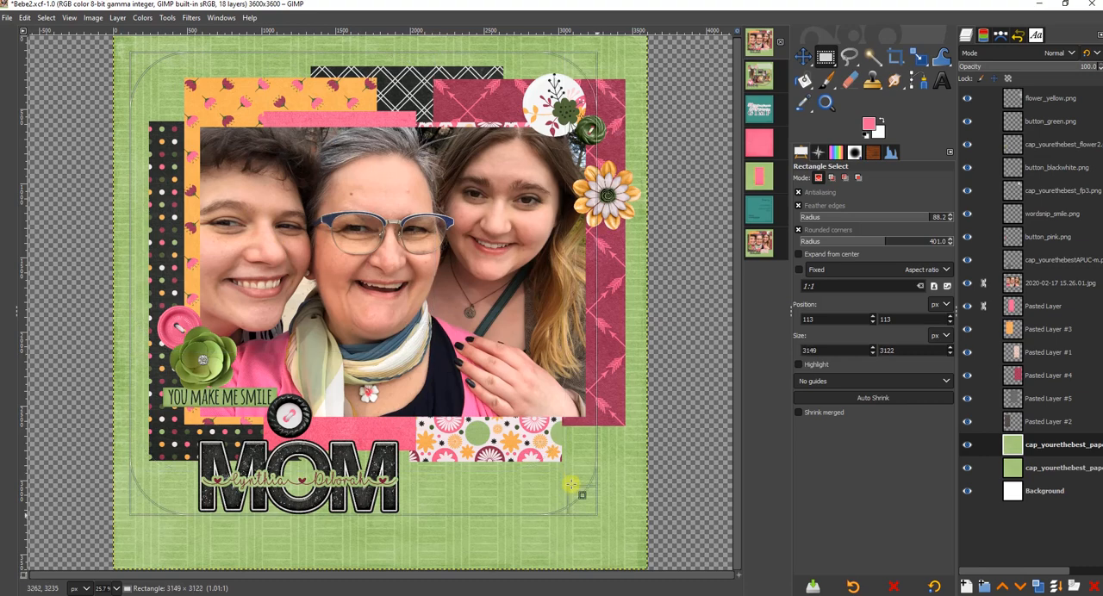
drag(572, 493, 632, 556)
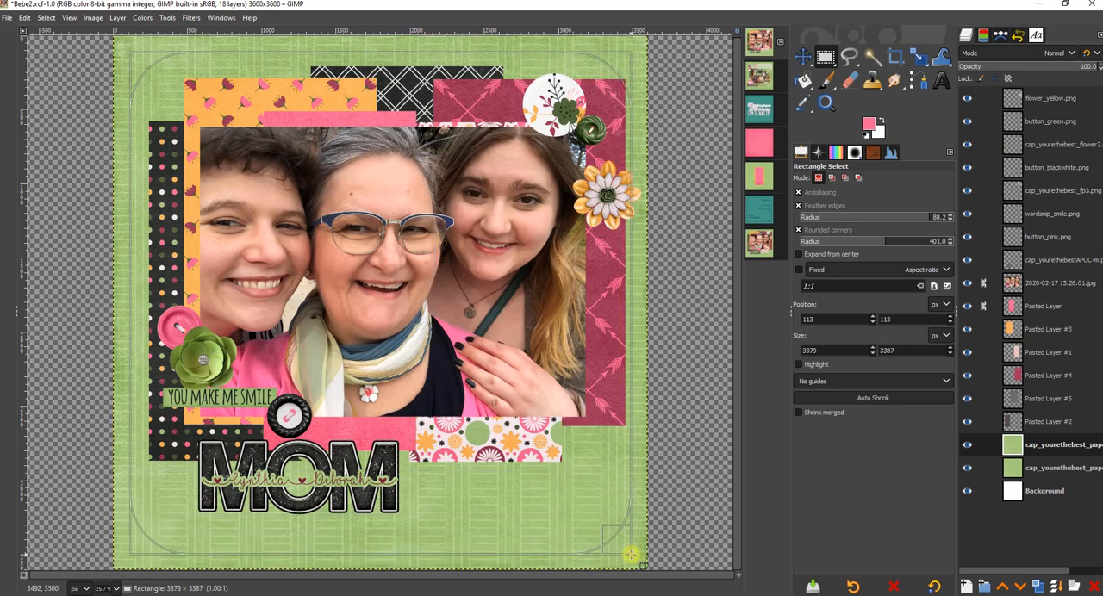
click(626, 552)
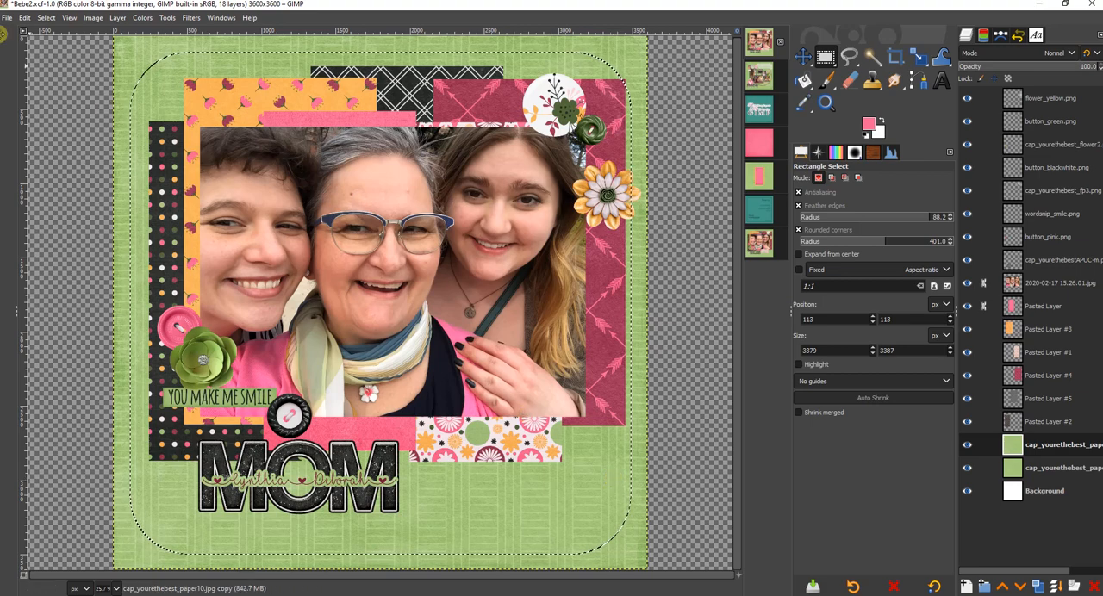
- Cut the feathered centre out of the paper copy and set that layer to Multiply
click(21, 18)
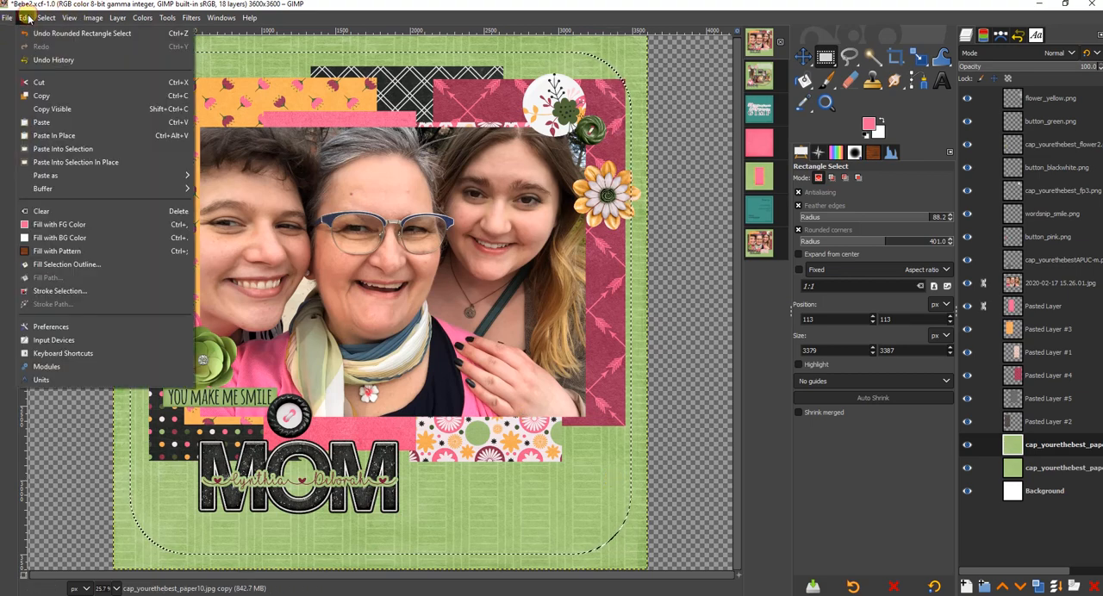
mouse_move(45, 82)
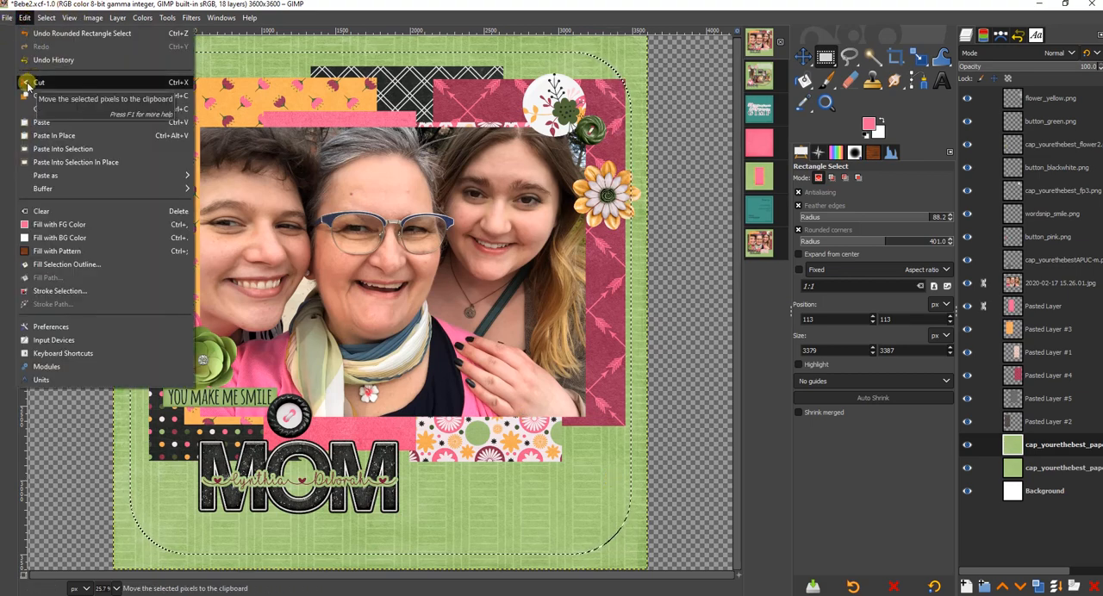
click(26, 81)
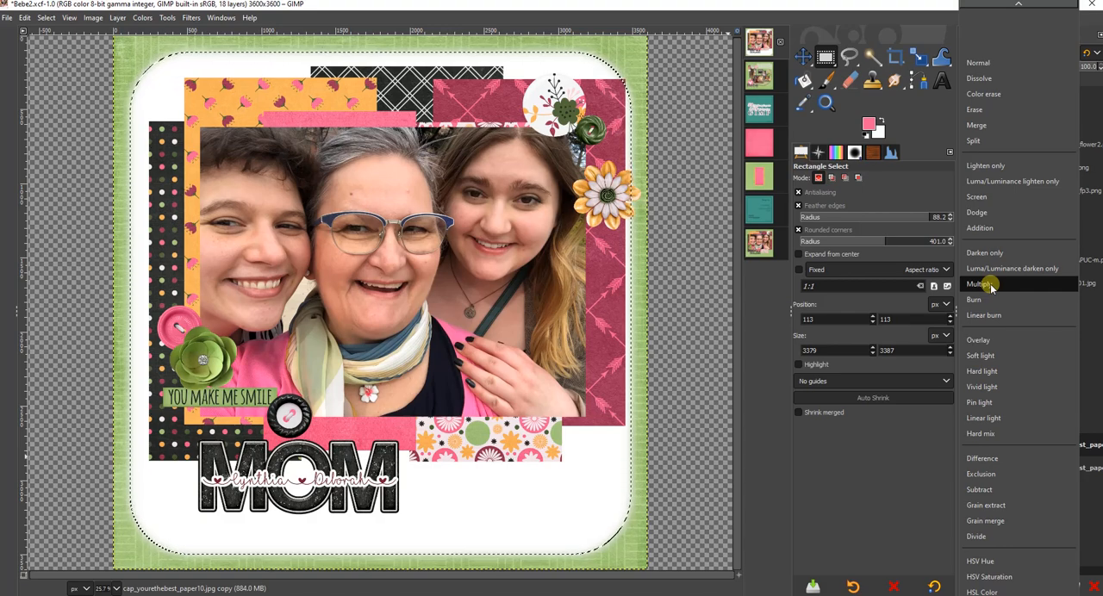
click(980, 284)
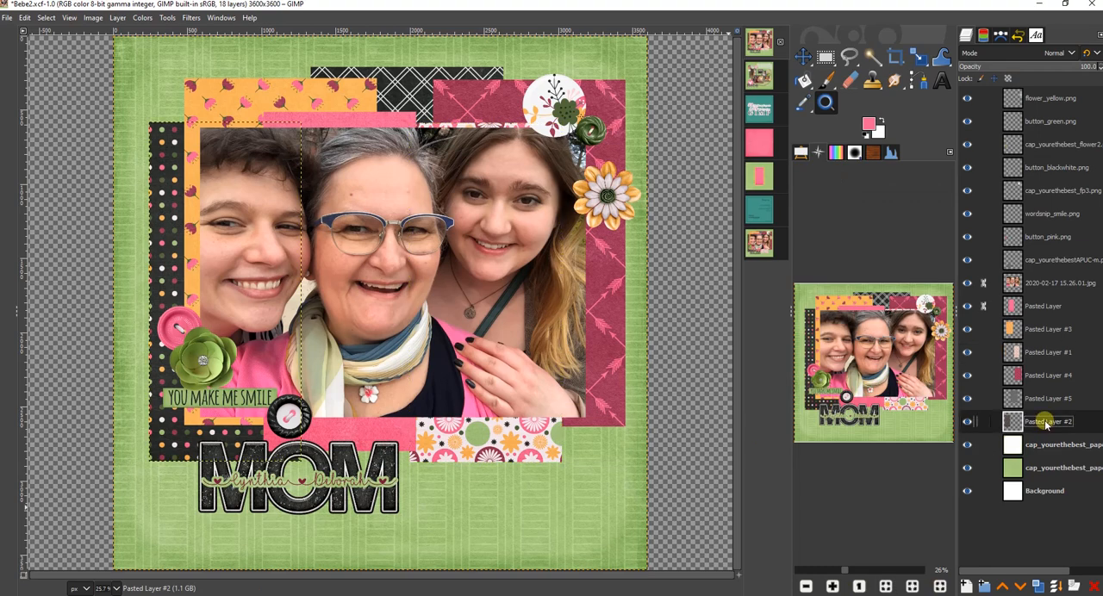
mouse_move(1045, 433)
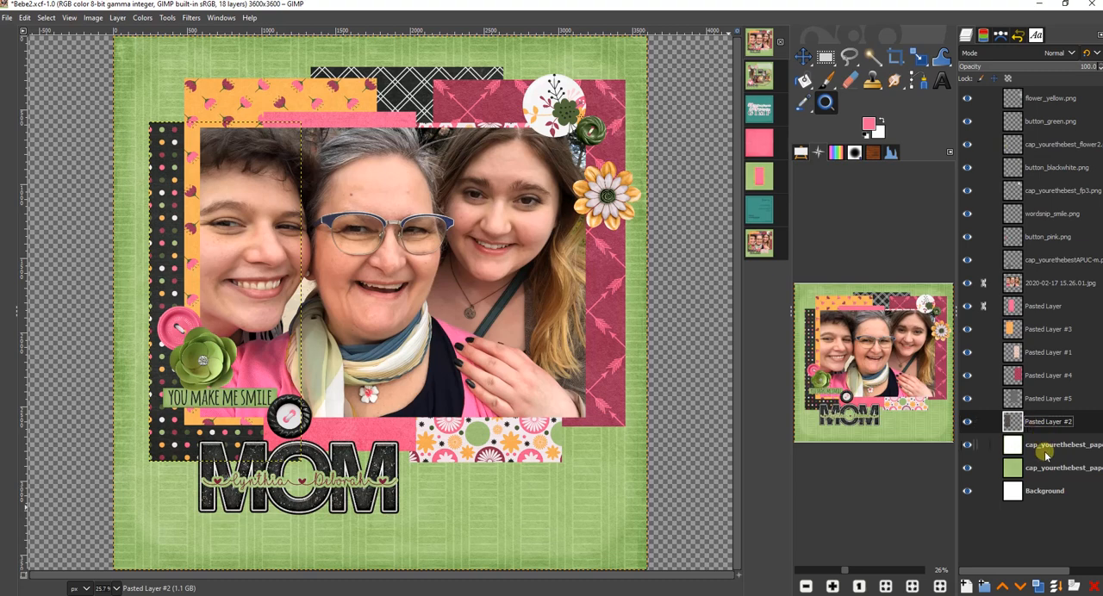
- Select the polka-dot layer's alpha, feather it 25 px, shrink it 10 px, and blend in Multiply
click(1032, 589)
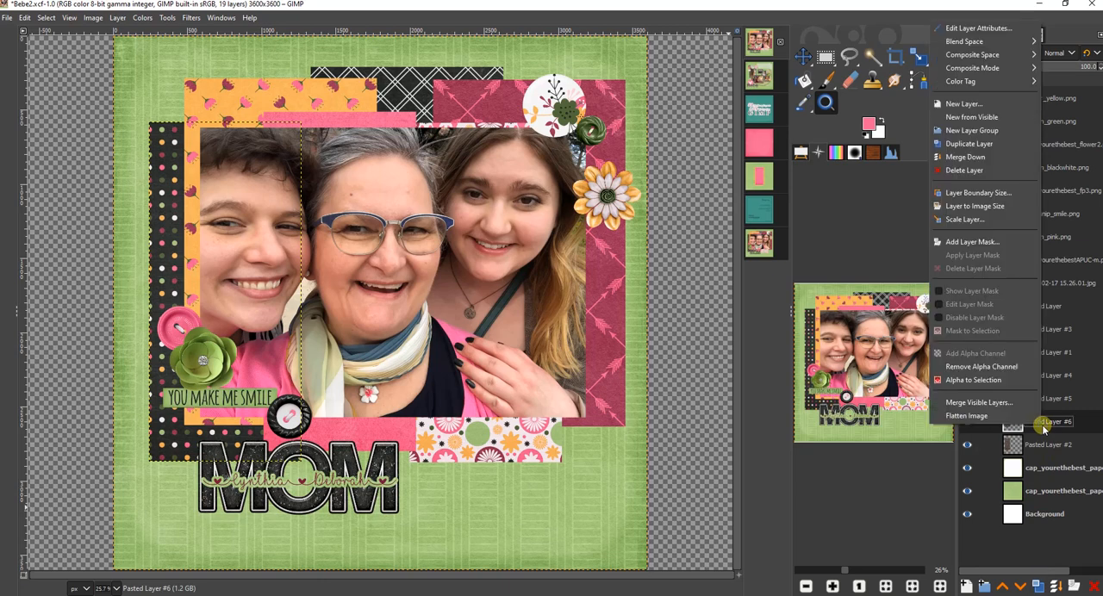
mouse_move(974, 379)
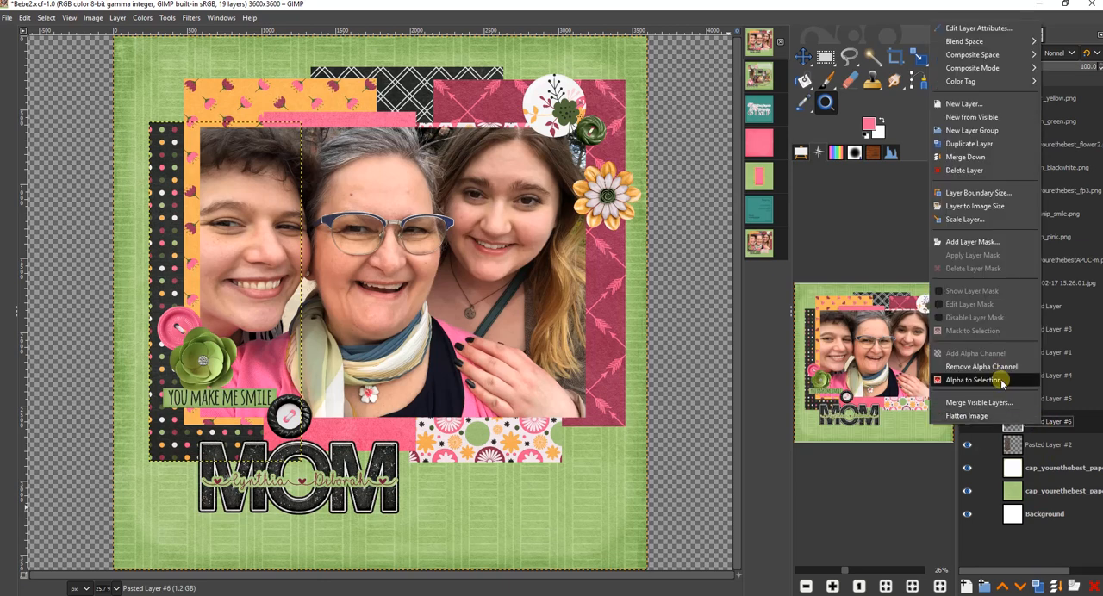
click(974, 380)
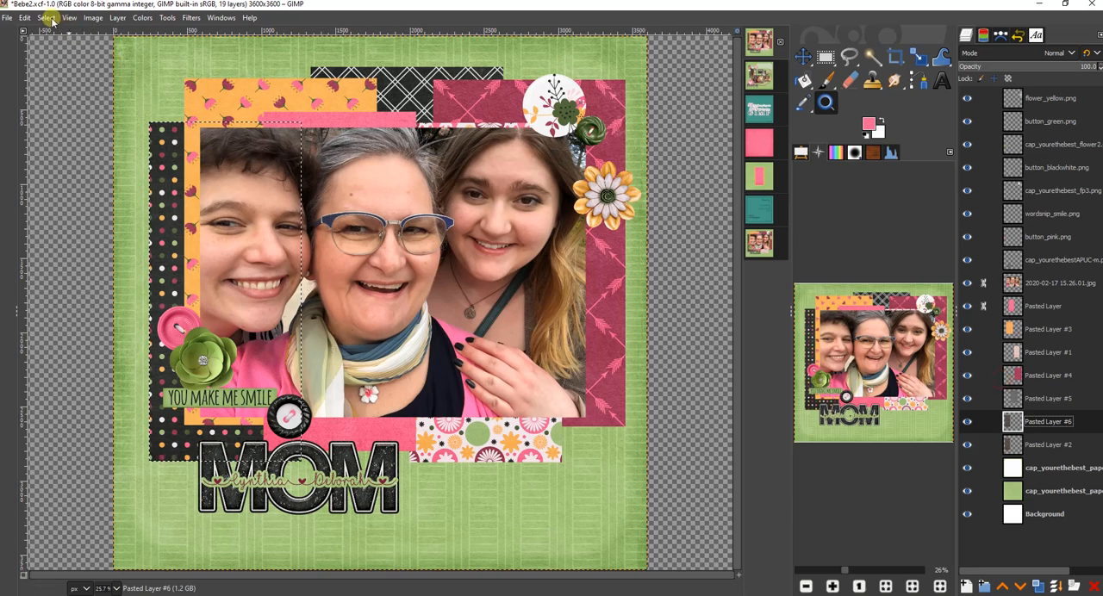
click(51, 22)
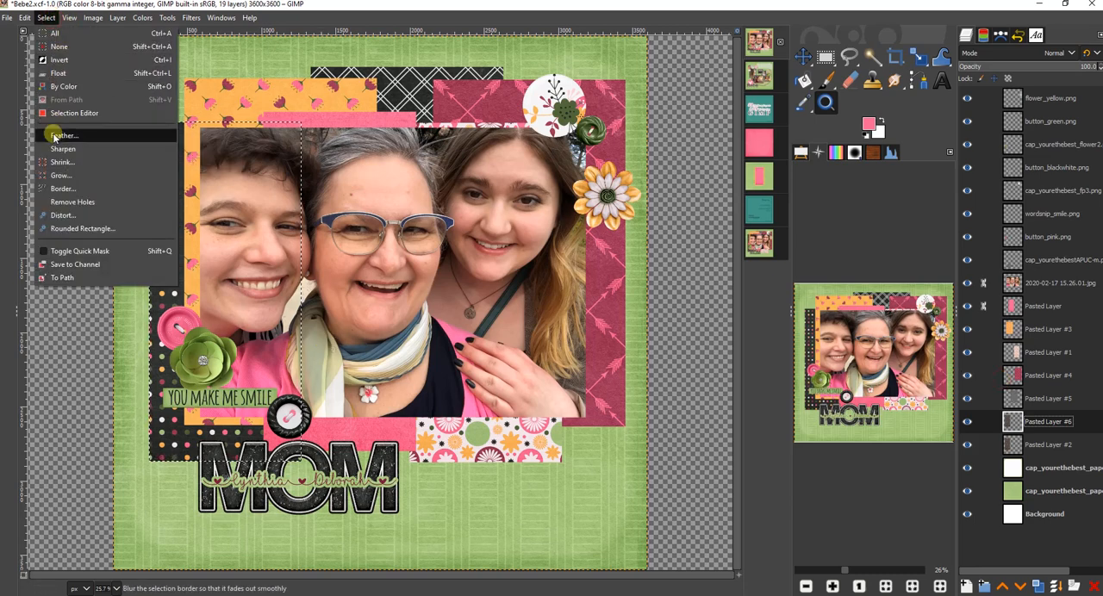
click(73, 134)
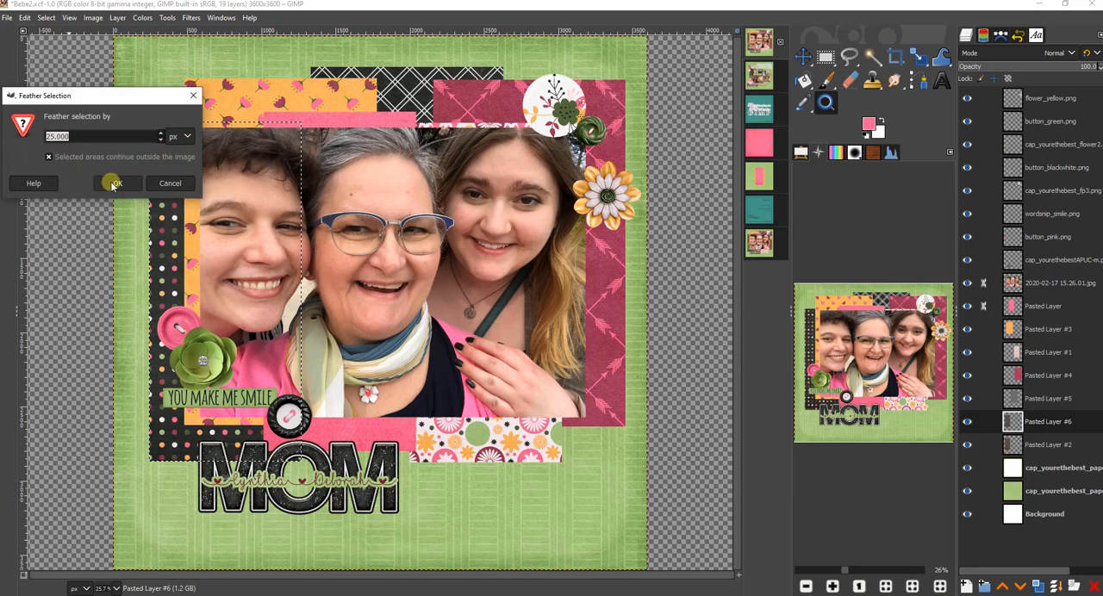
click(112, 183)
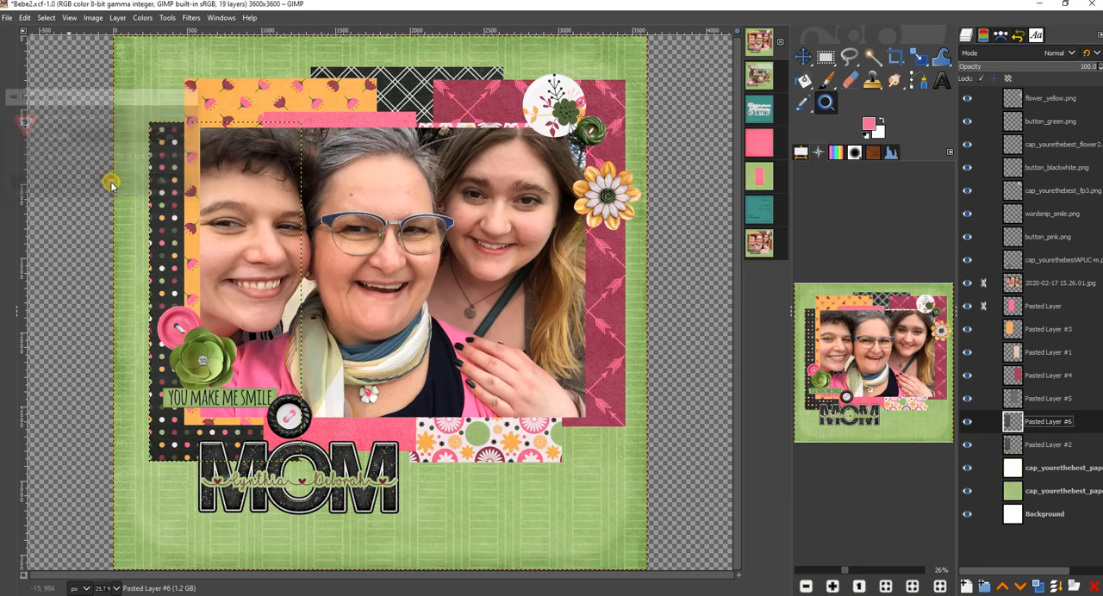
click(52, 19)
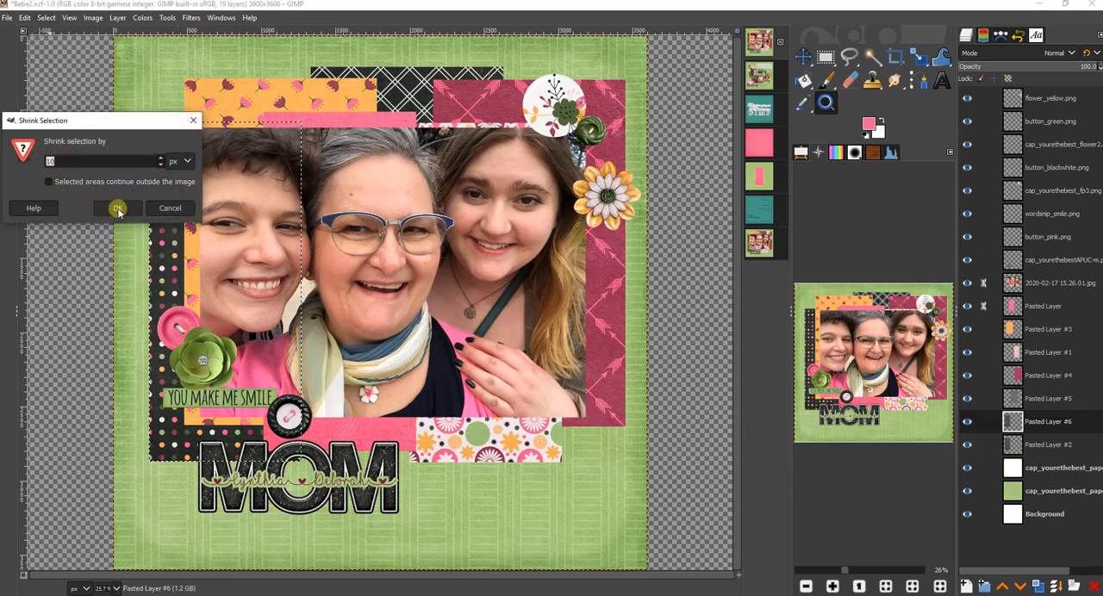
click(116, 207)
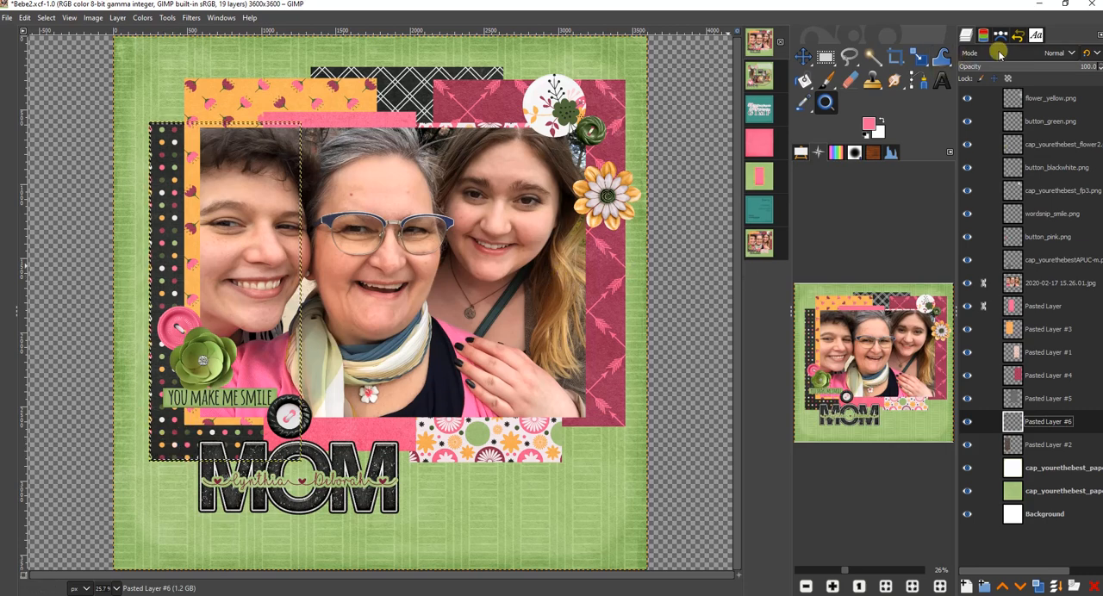
click(1052, 53)
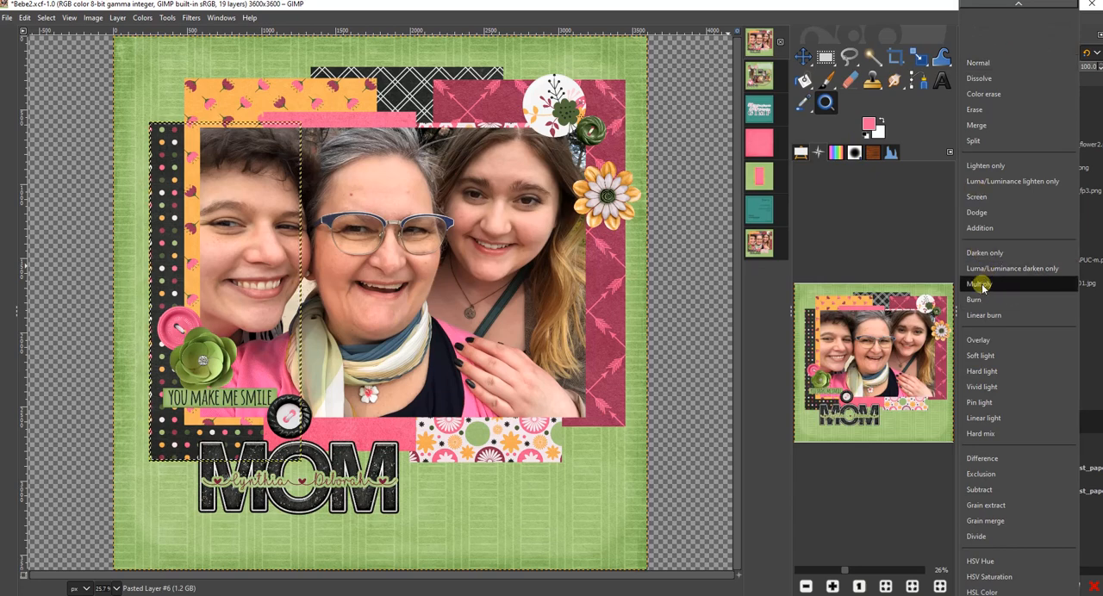
click(978, 283)
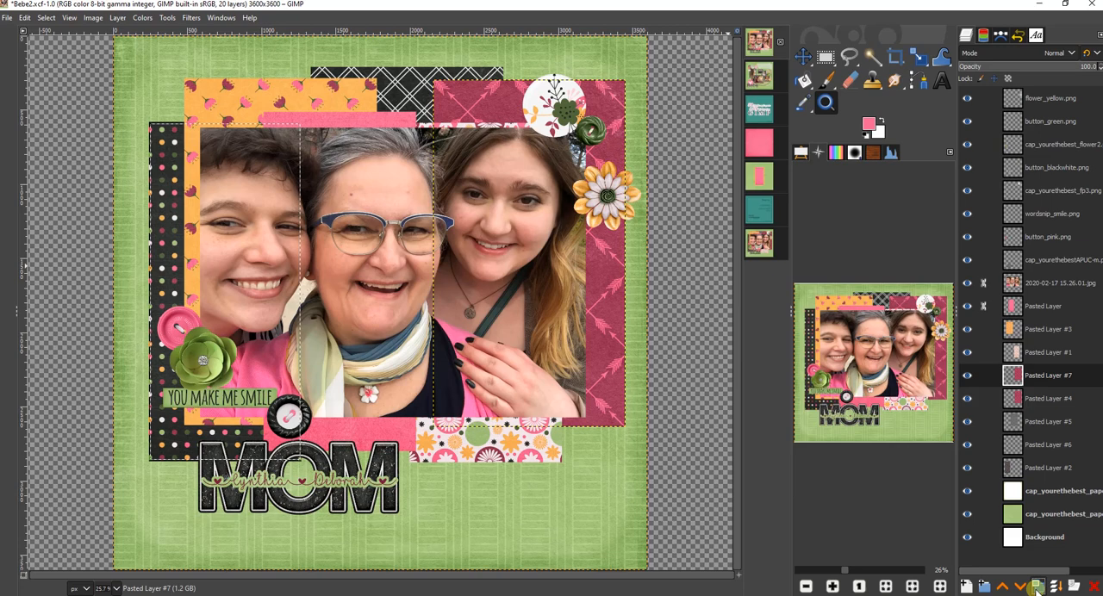
- Feather the arrow paper's outline selection by 25 px and shrink it by 10 px
right_click(1049, 375)
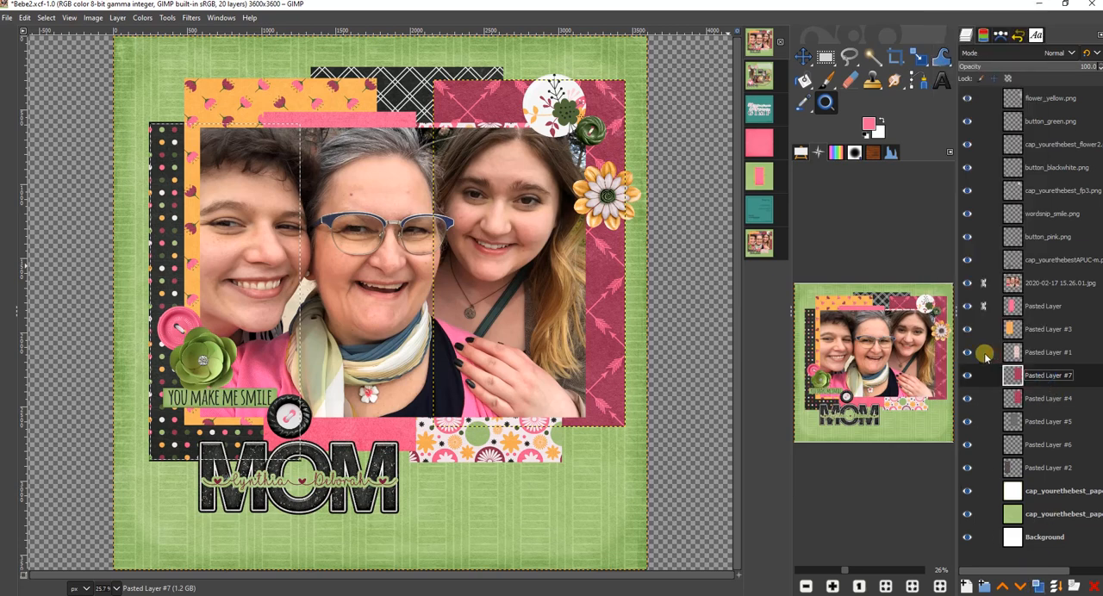
click(59, 21)
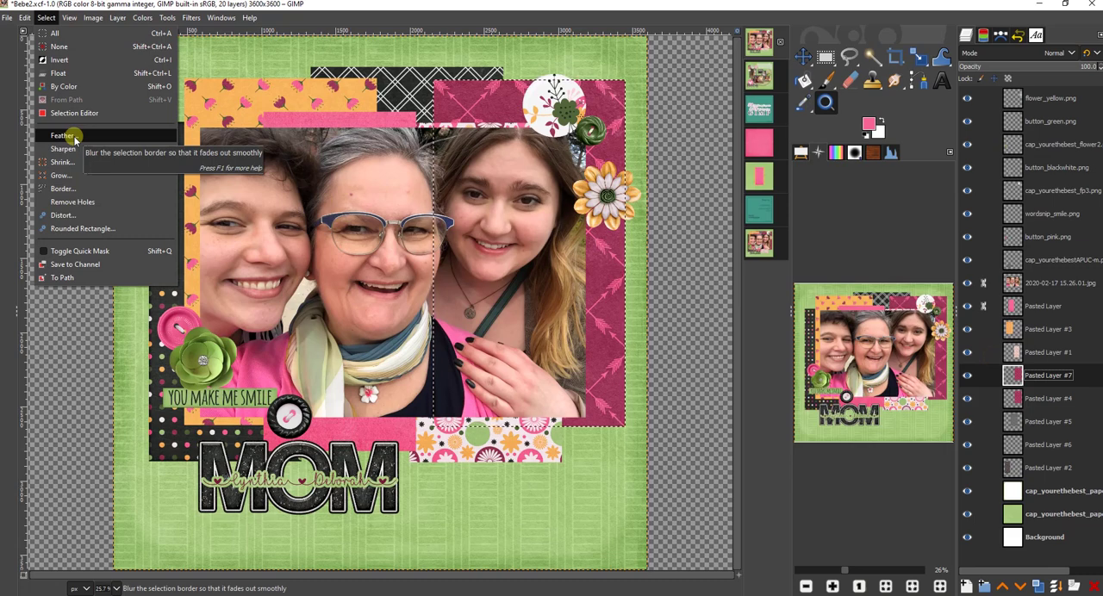
click(60, 134)
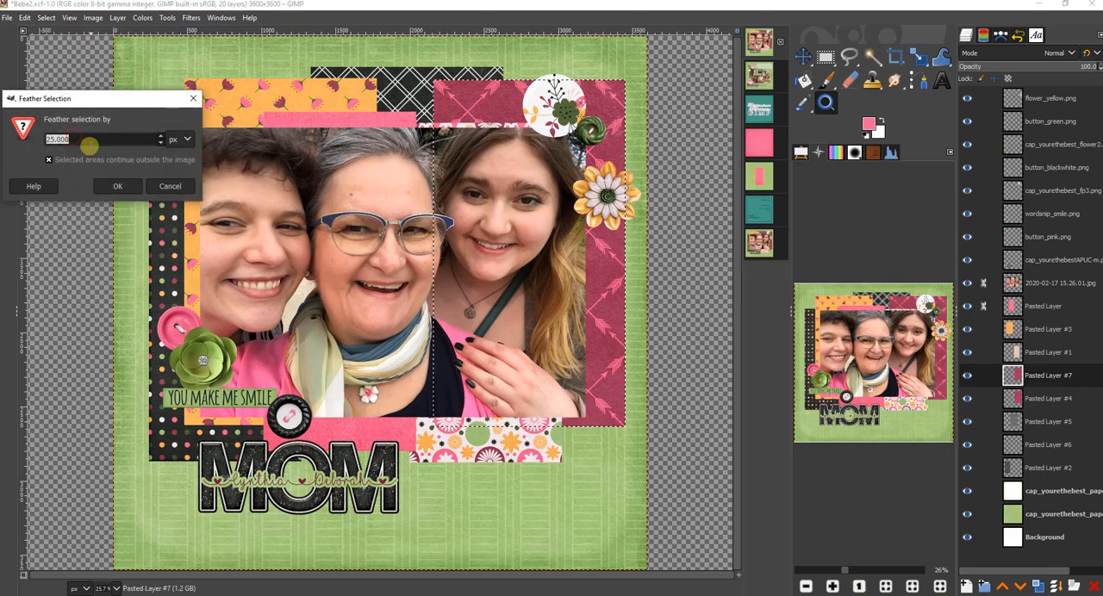
click(46, 21)
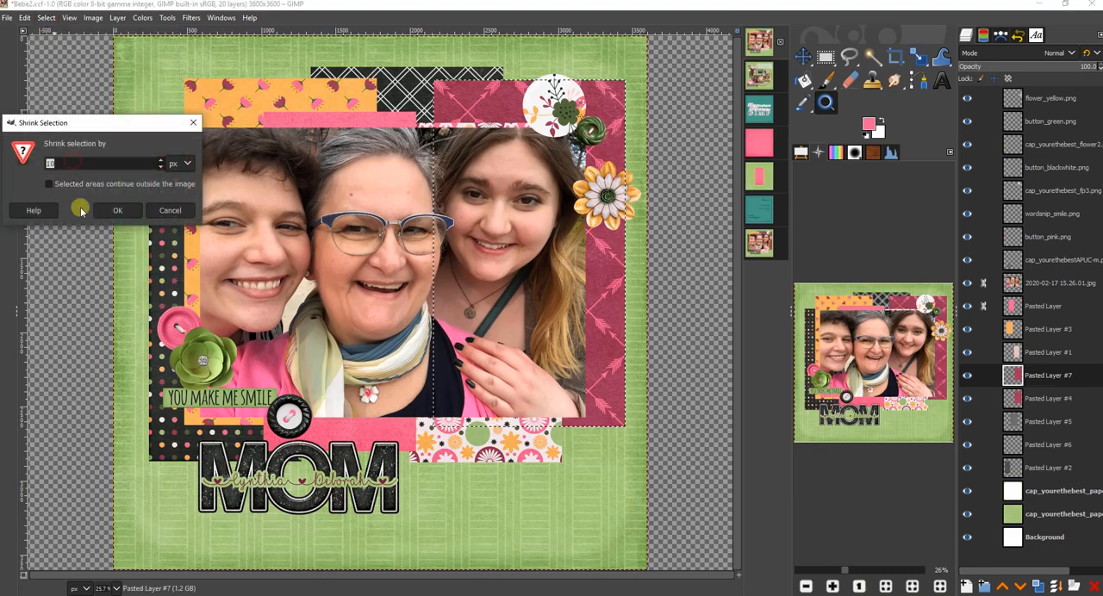
click(117, 210)
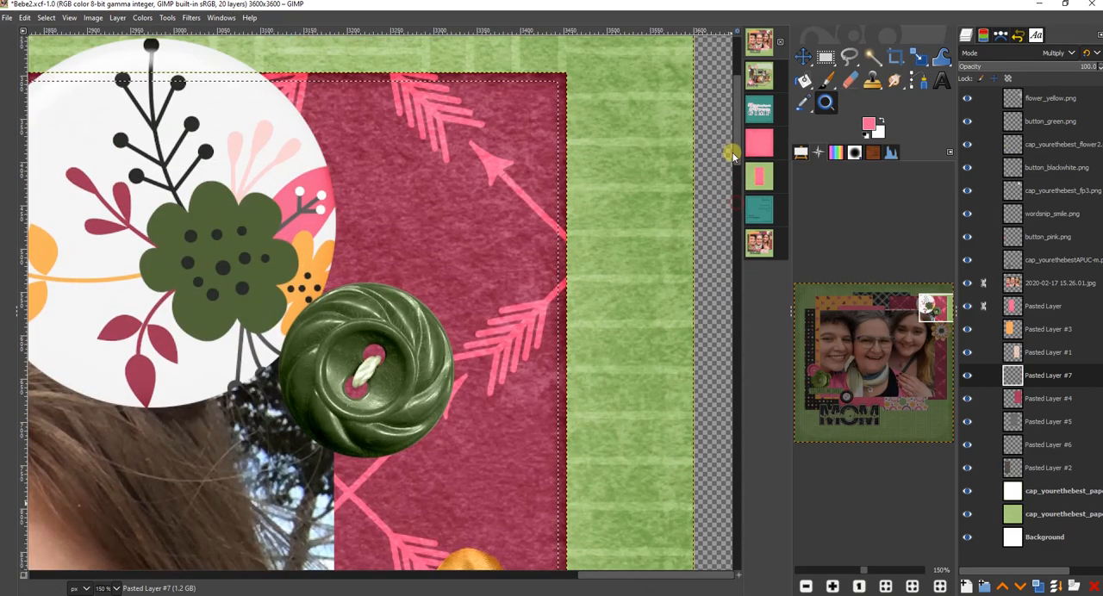
- Open the Select menu to work on inking the arrow paper's edges
click(53, 19)
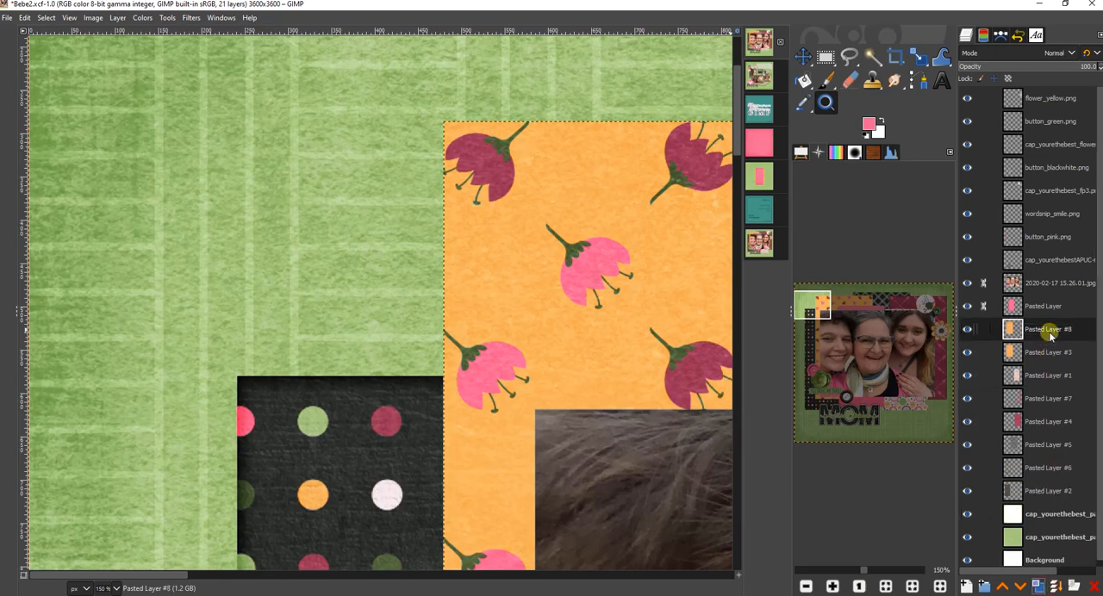
- Turn Pasted Layer #8's alpha into a selection feathered 25 px and shrunk 10 px
right_click(1050, 330)
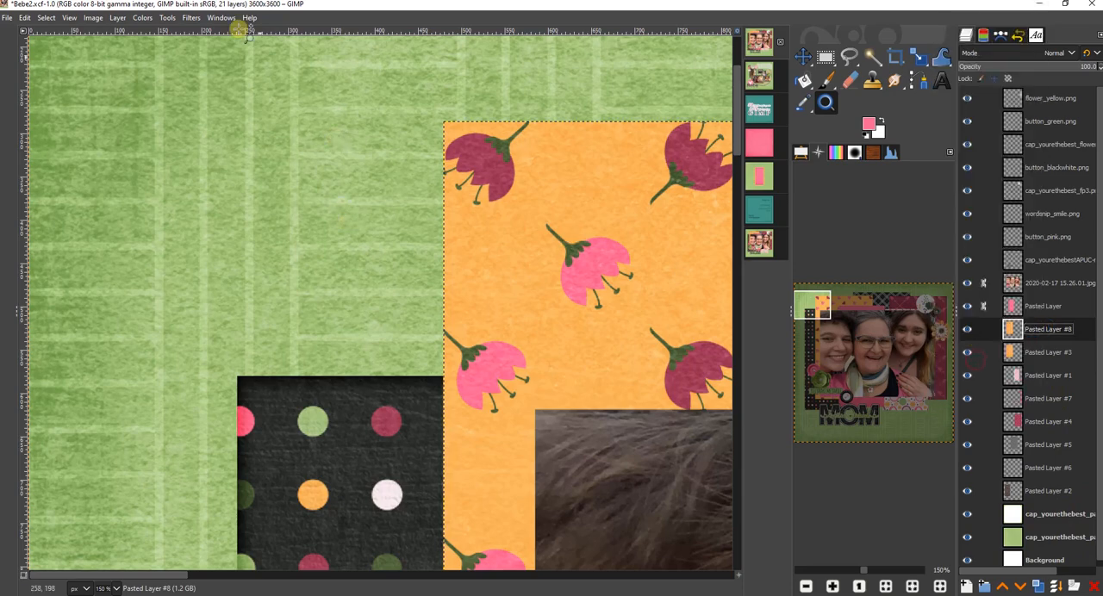
click(47, 17)
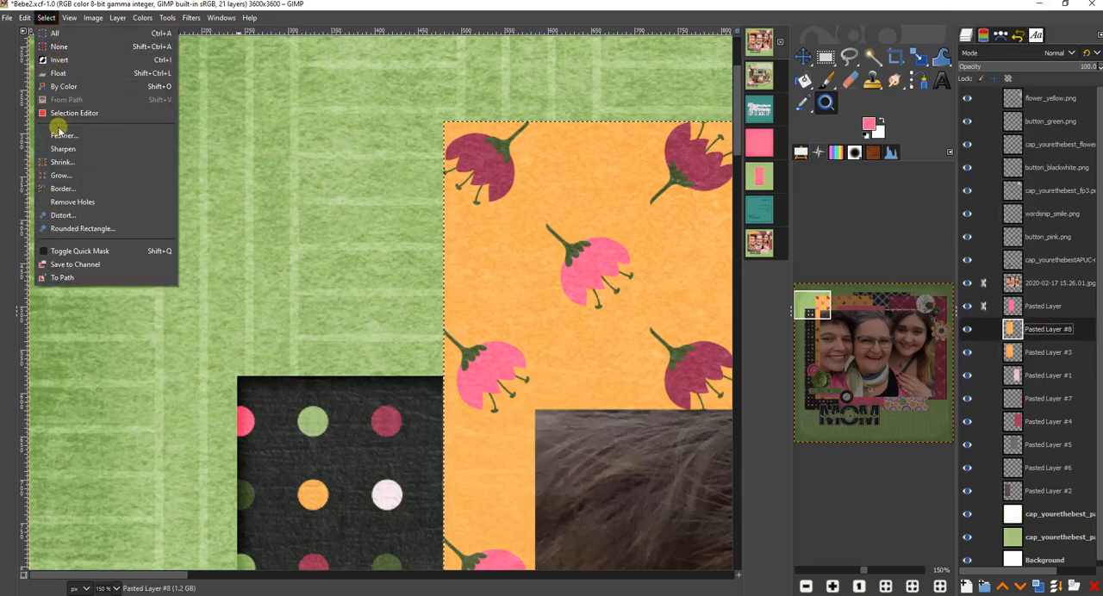
click(63, 134)
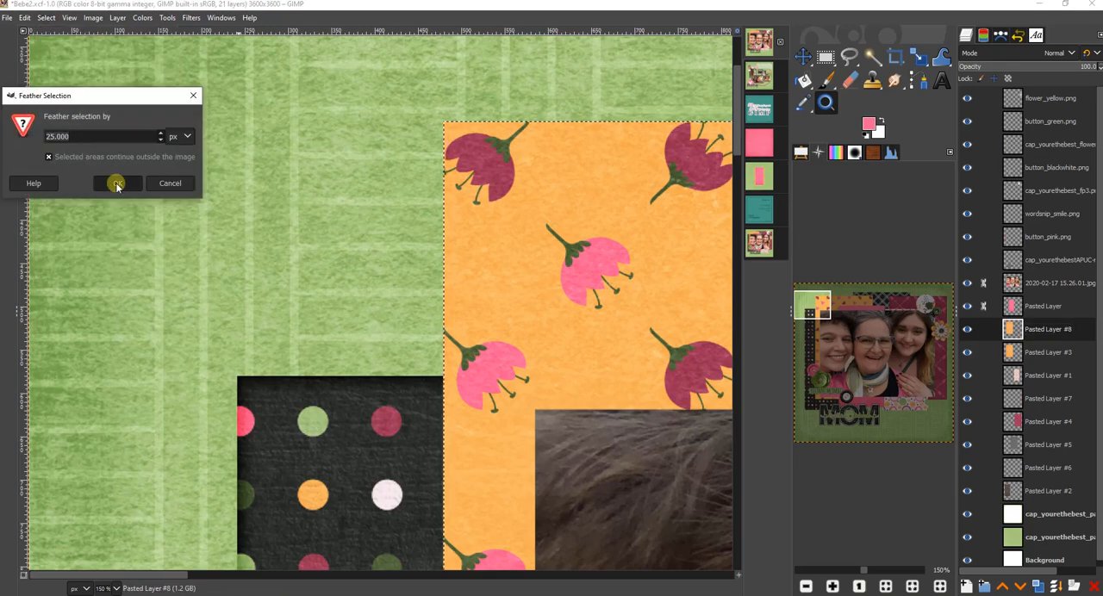
click(53, 19)
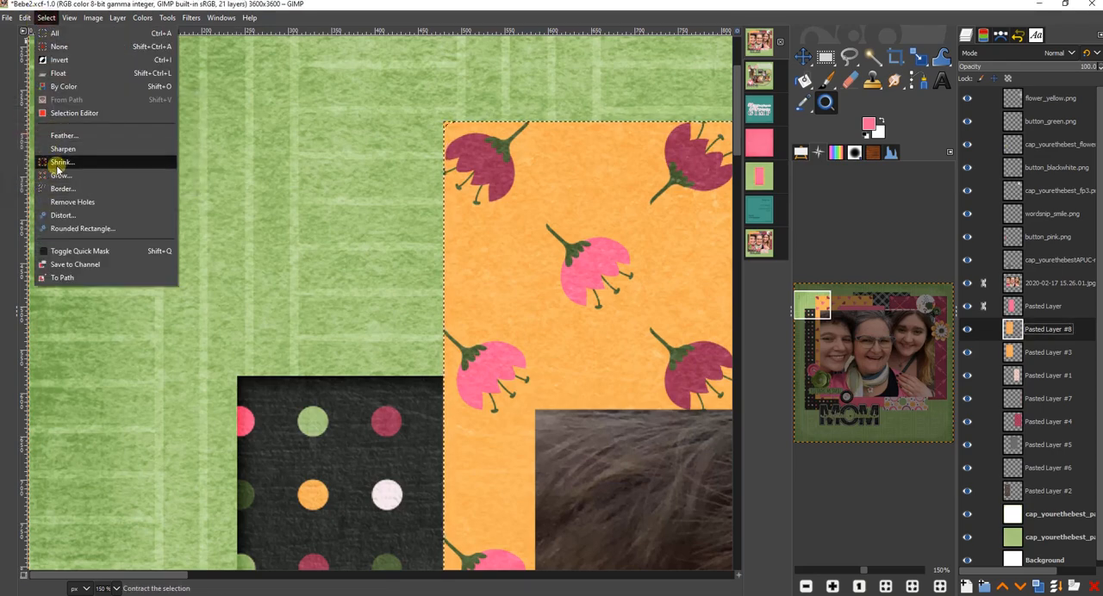
click(60, 162)
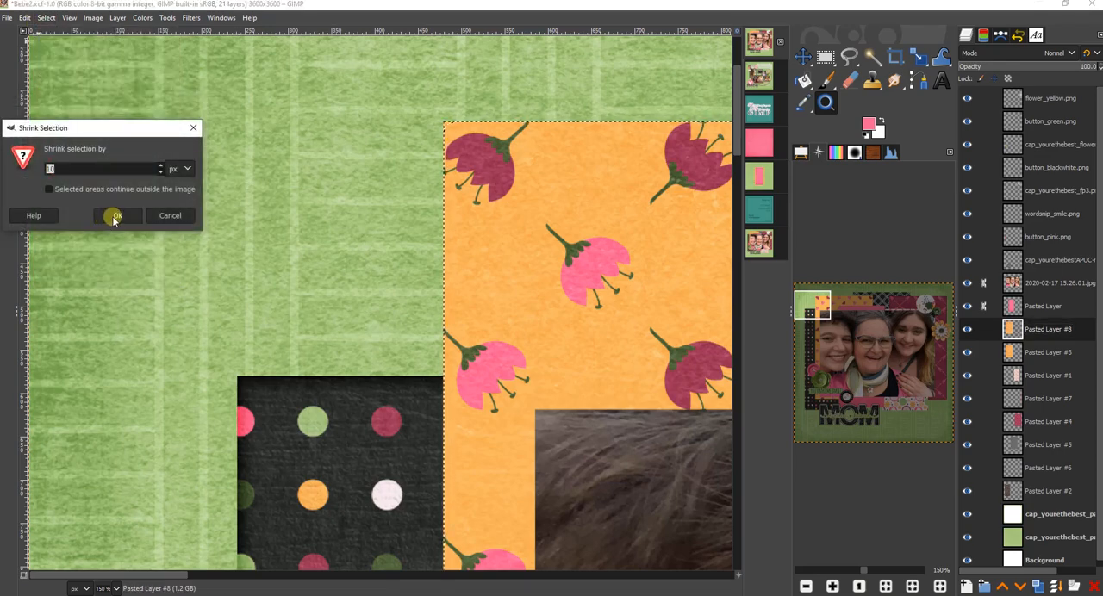
click(116, 216)
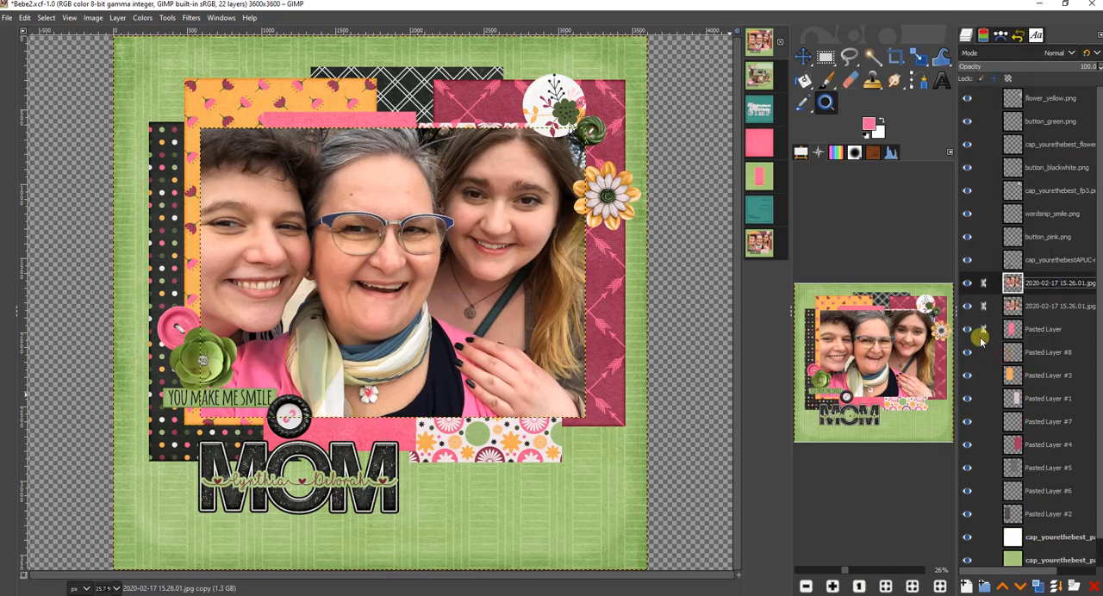
- Feather the photo selection 25 px, shrink it 10 px, and set the photo copy to Difference
click(44, 17)
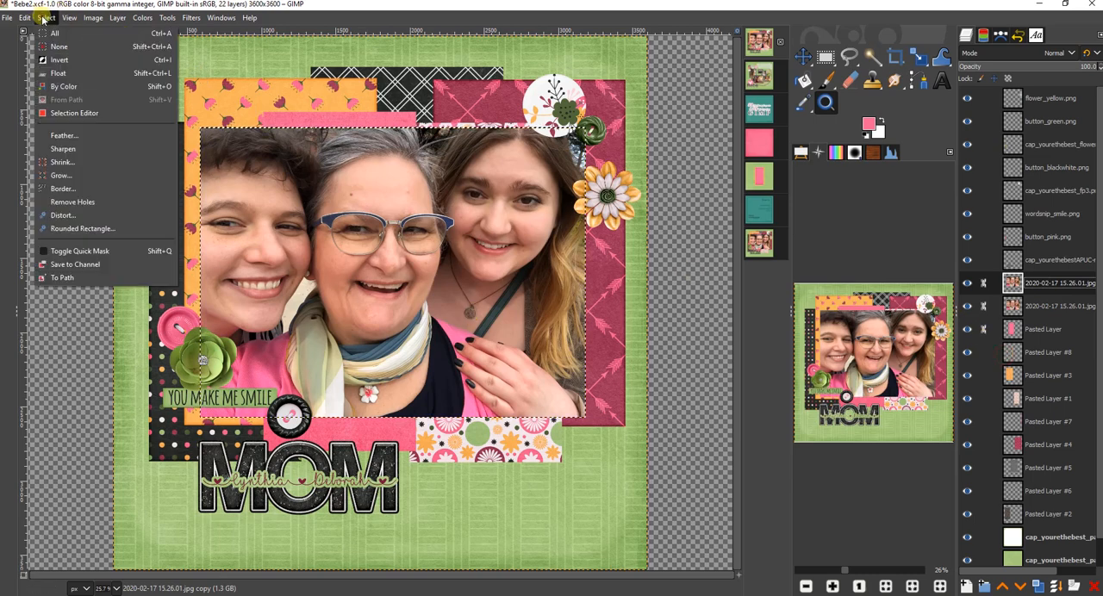
click(56, 135)
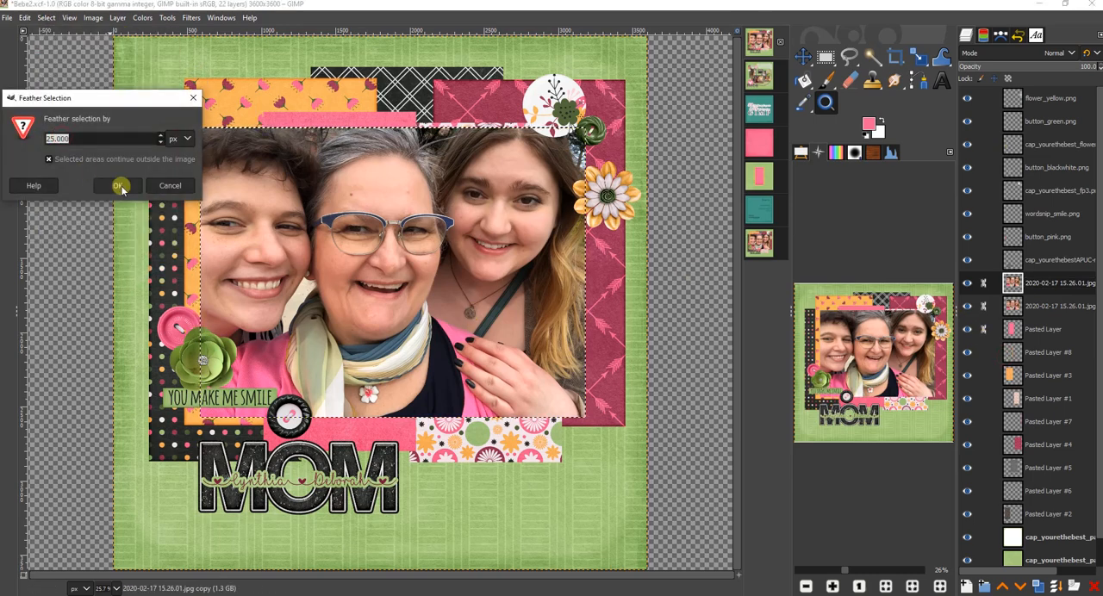
click(47, 22)
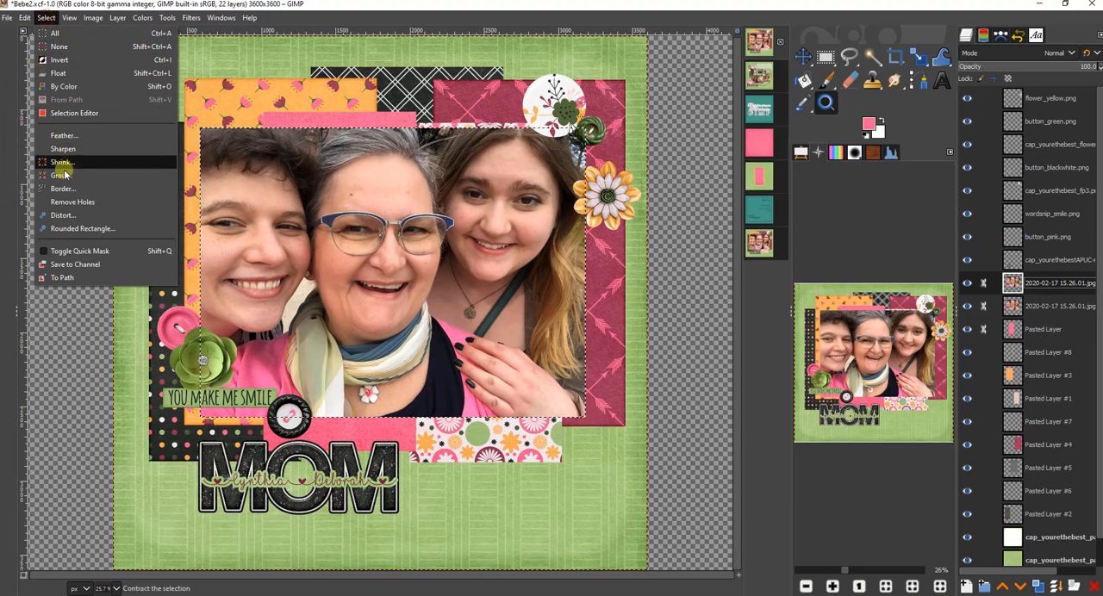
click(57, 162)
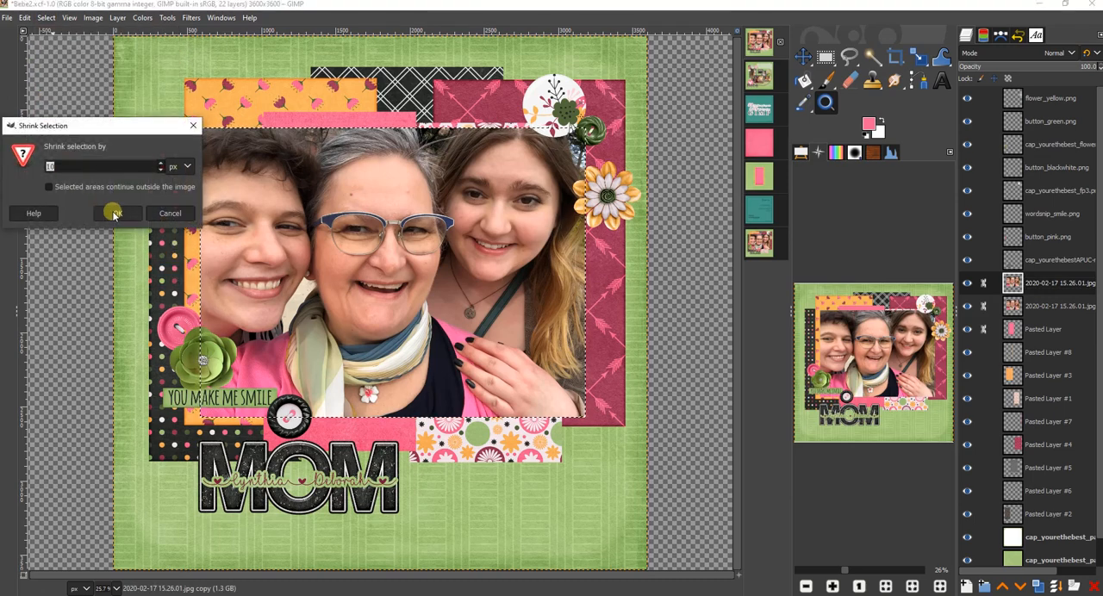
click(114, 214)
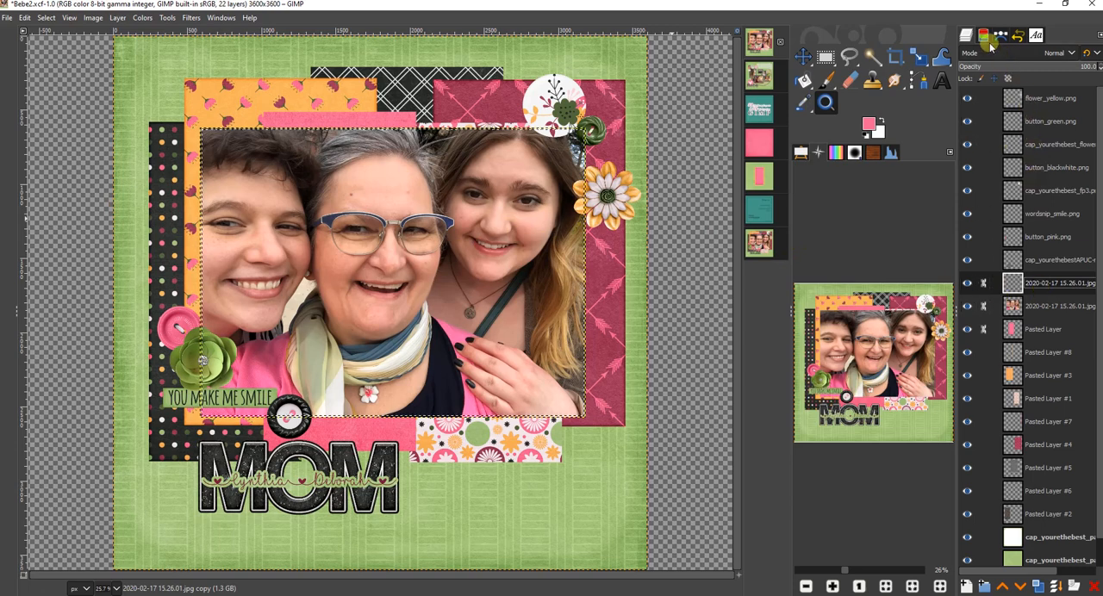
click(1055, 52)
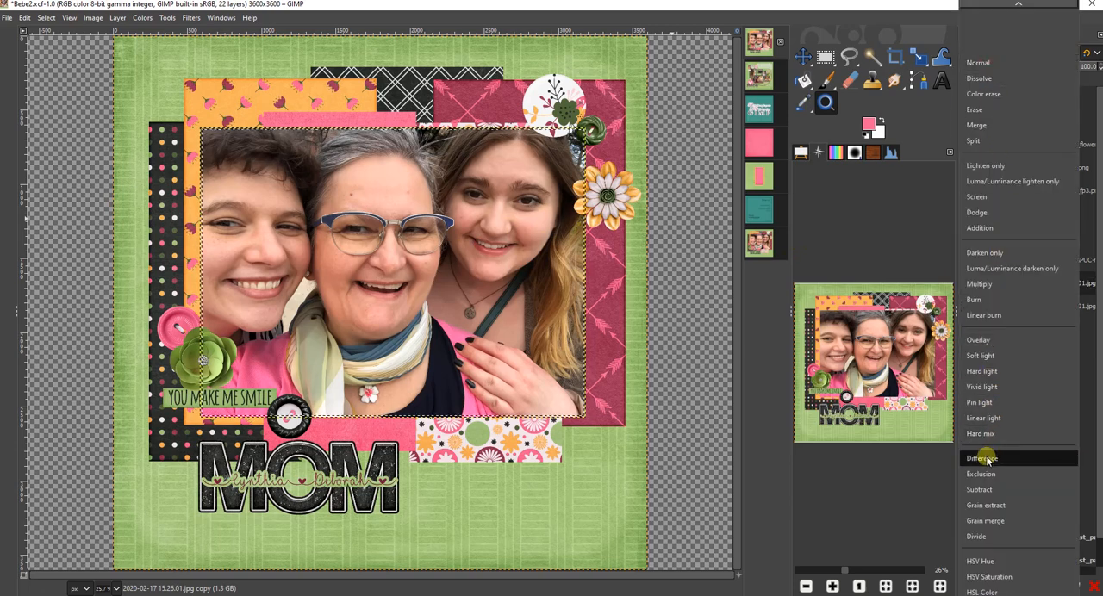
click(981, 458)
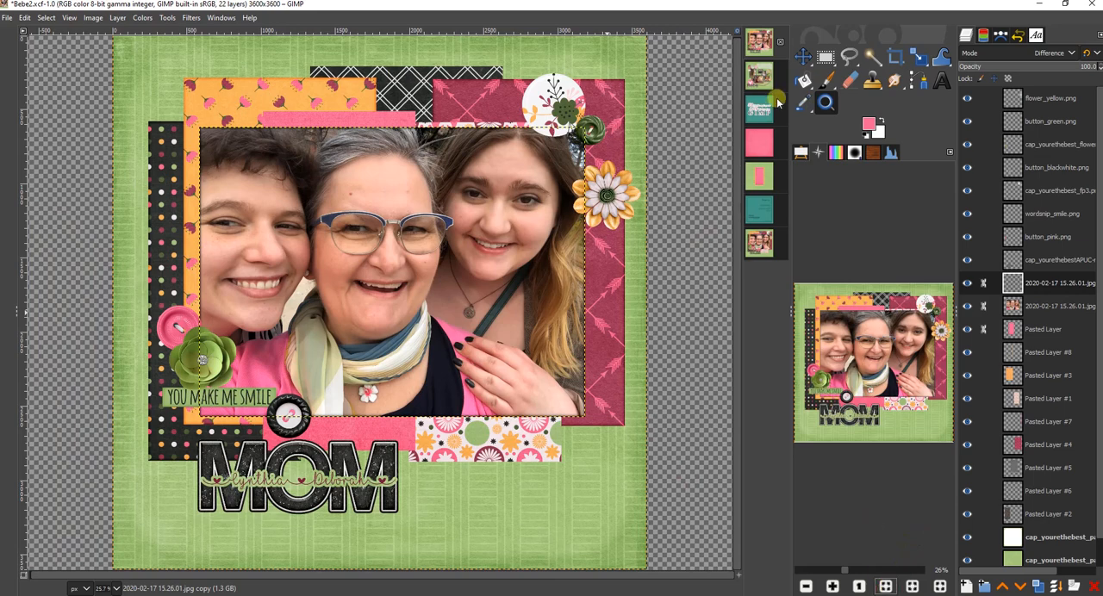
mouse_move(784, 106)
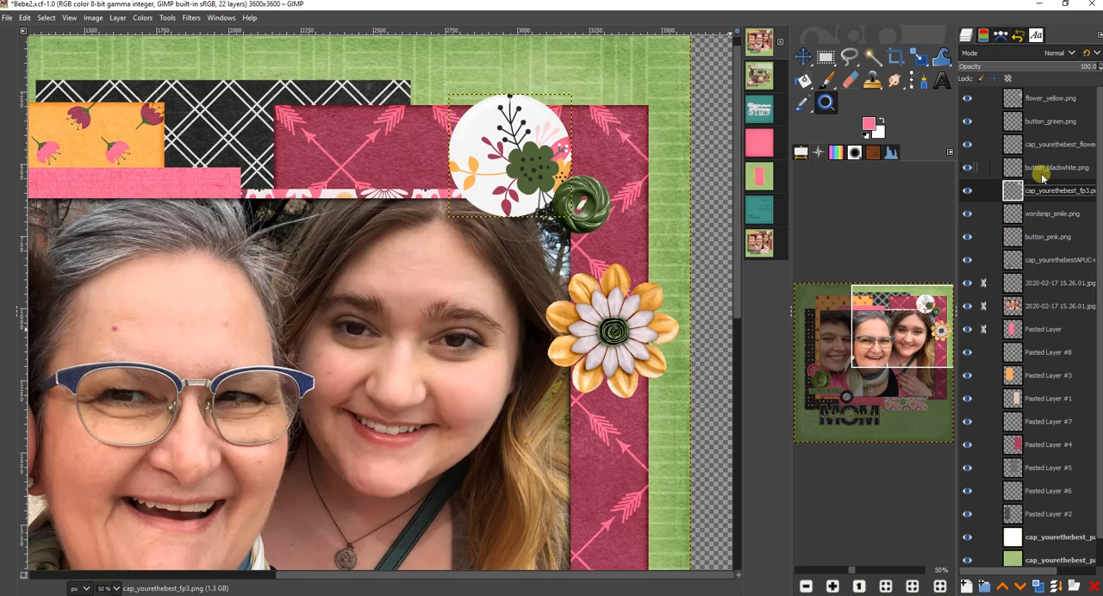
mouse_move(826, 106)
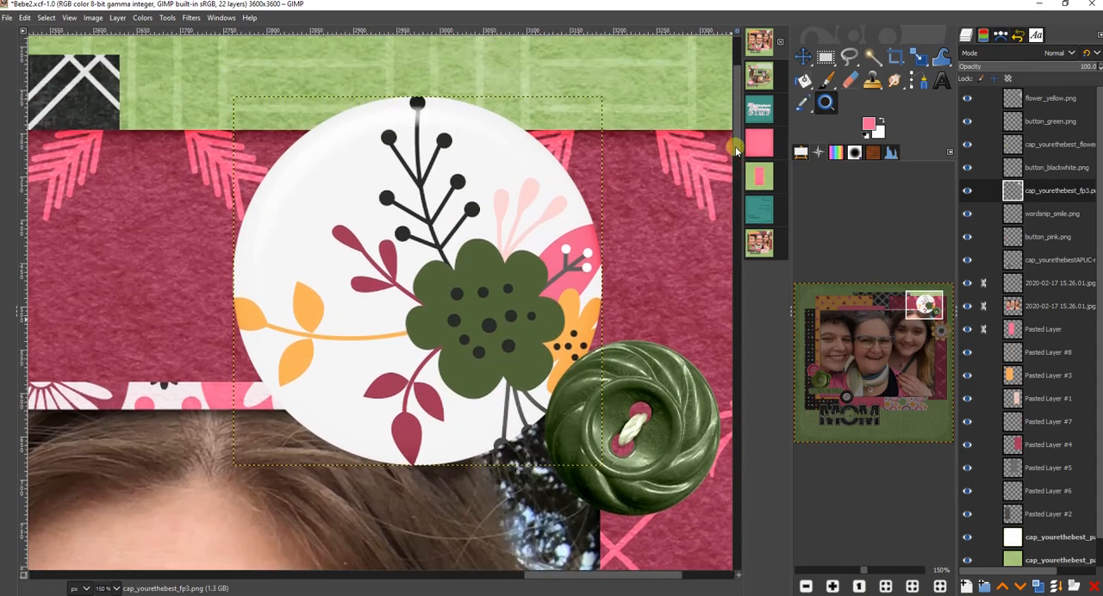
- Select the flower sticker copy's alpha and shrink the selection 10 px for rim shading
right_click(1060, 190)
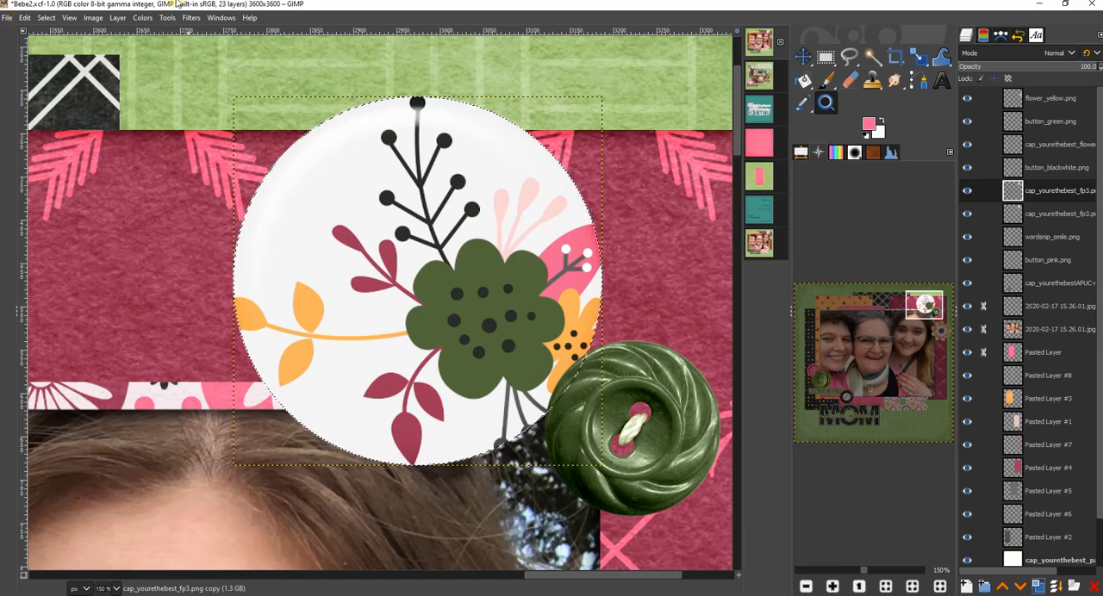
click(46, 18)
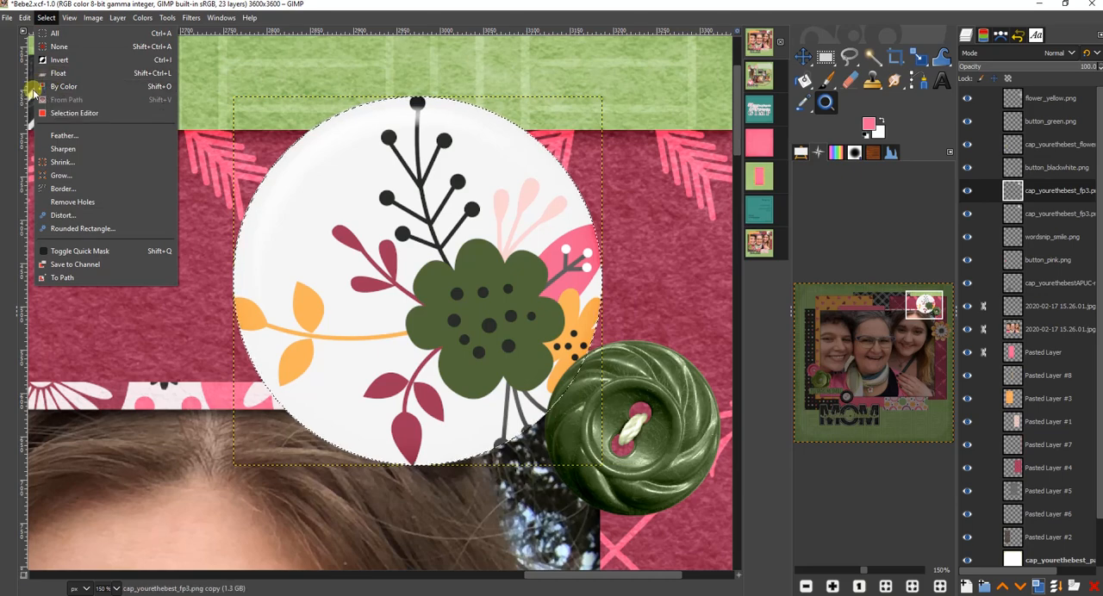
click(62, 134)
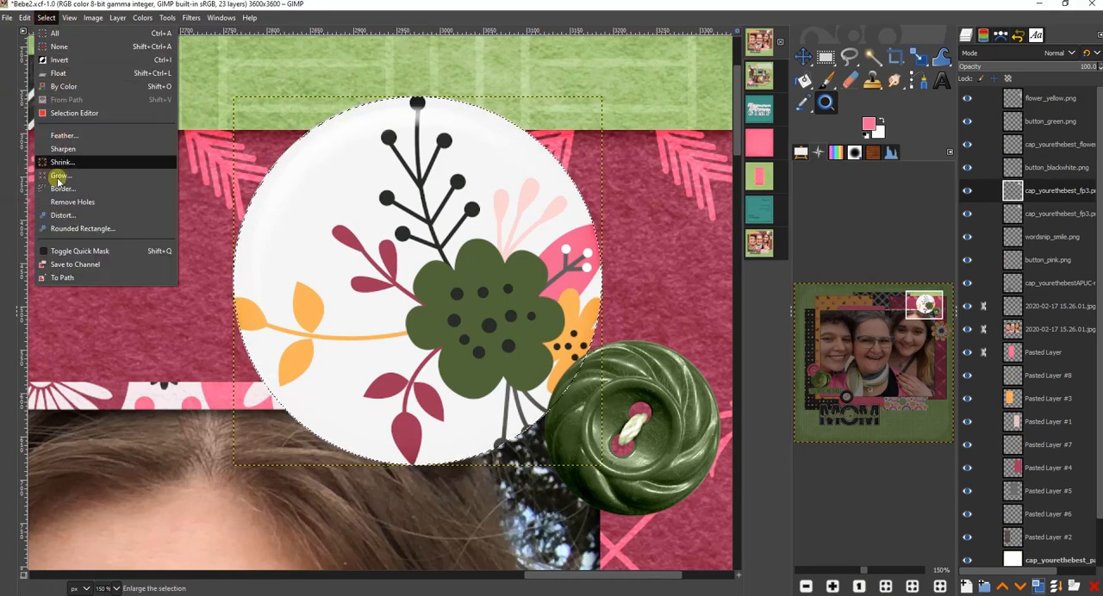
click(60, 162)
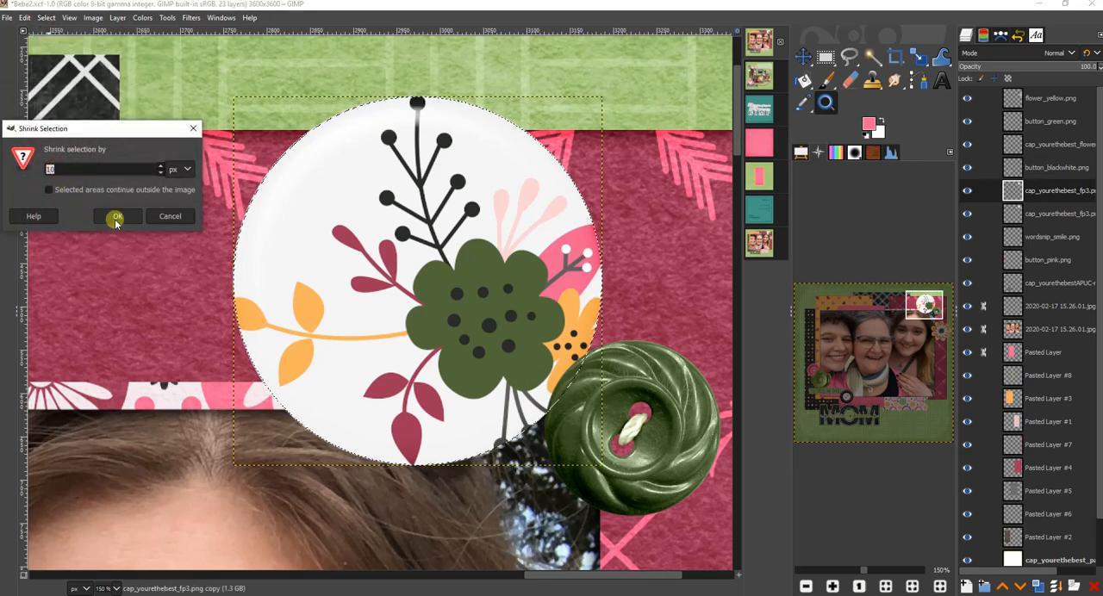
click(117, 216)
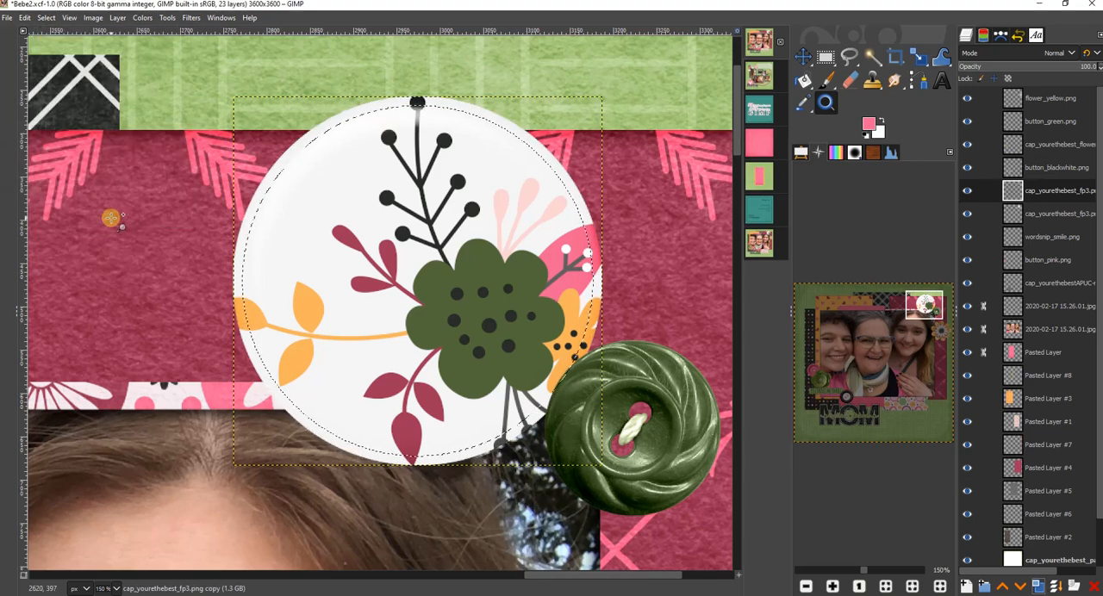
click(1056, 50)
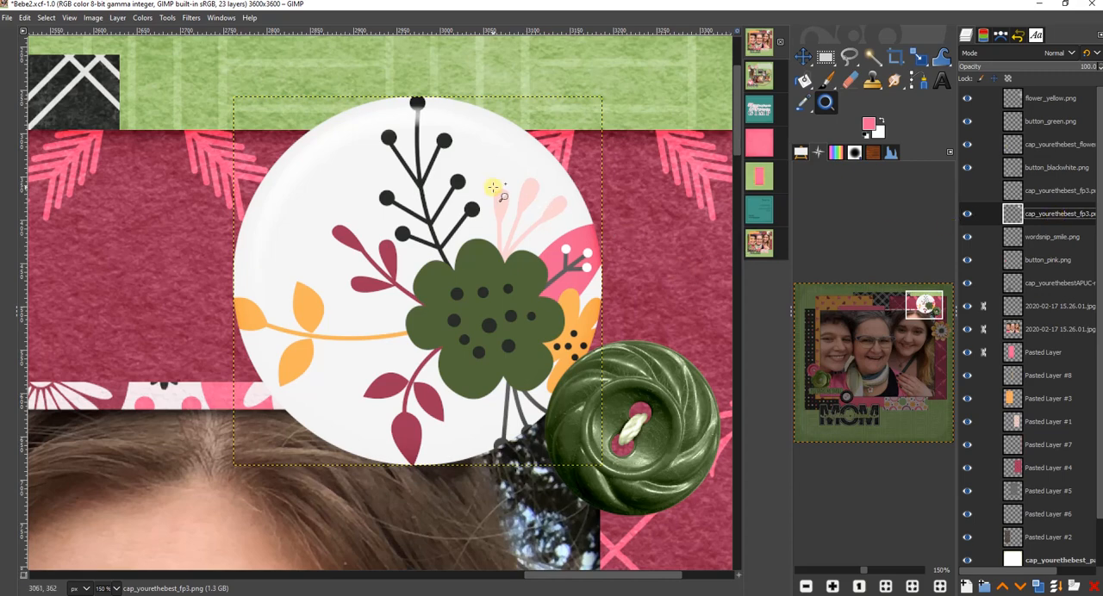
- Apply a drop shadow to the flower sticker, then make button_green.png the active layer
click(191, 18)
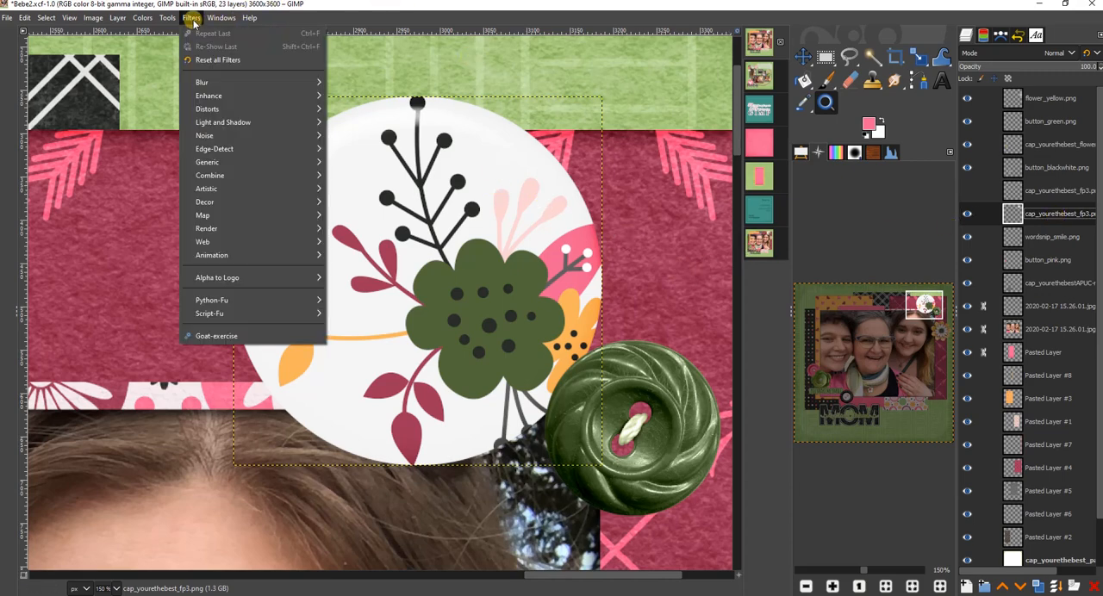
mouse_move(223, 122)
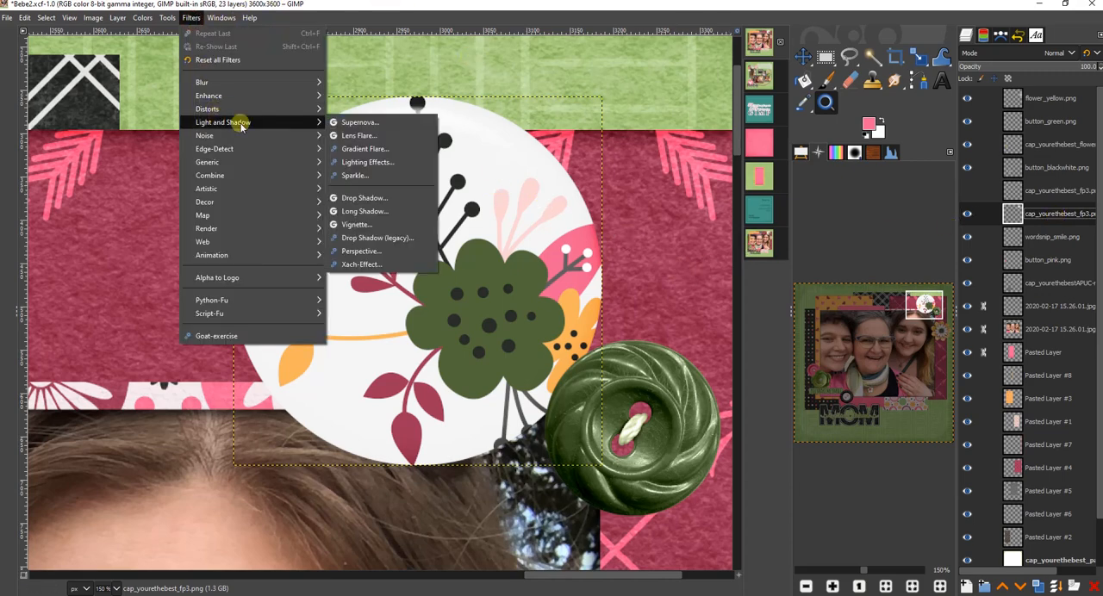
click(361, 198)
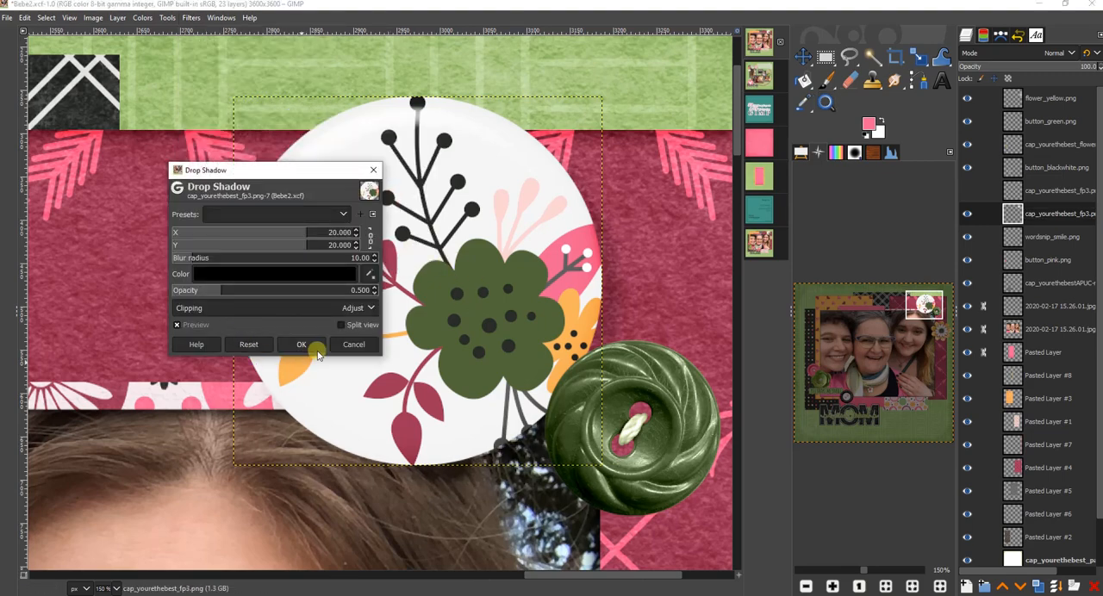
click(301, 345)
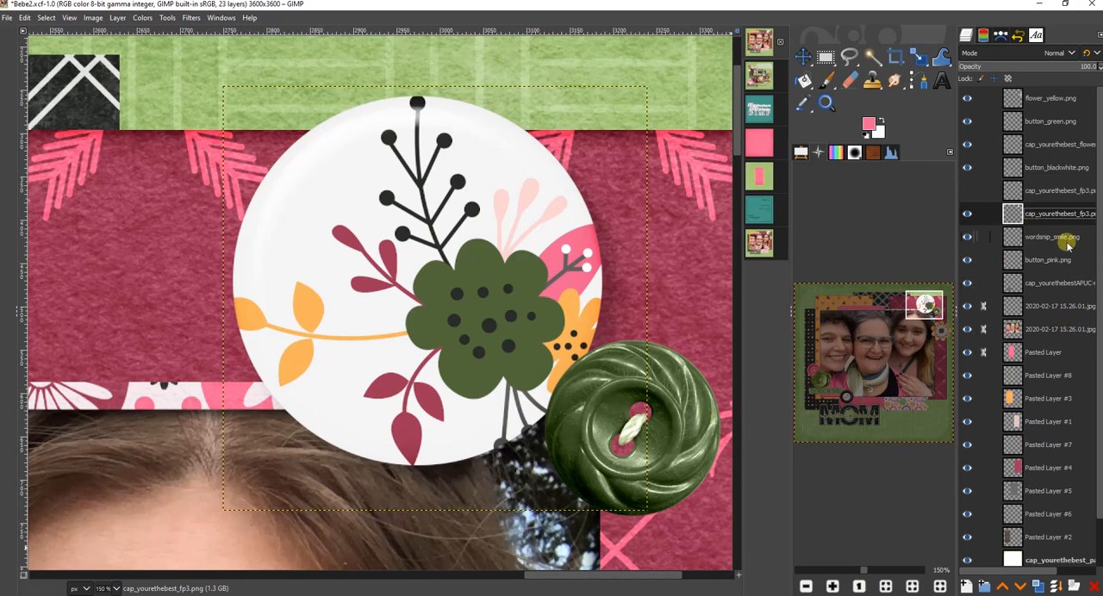
click(1045, 120)
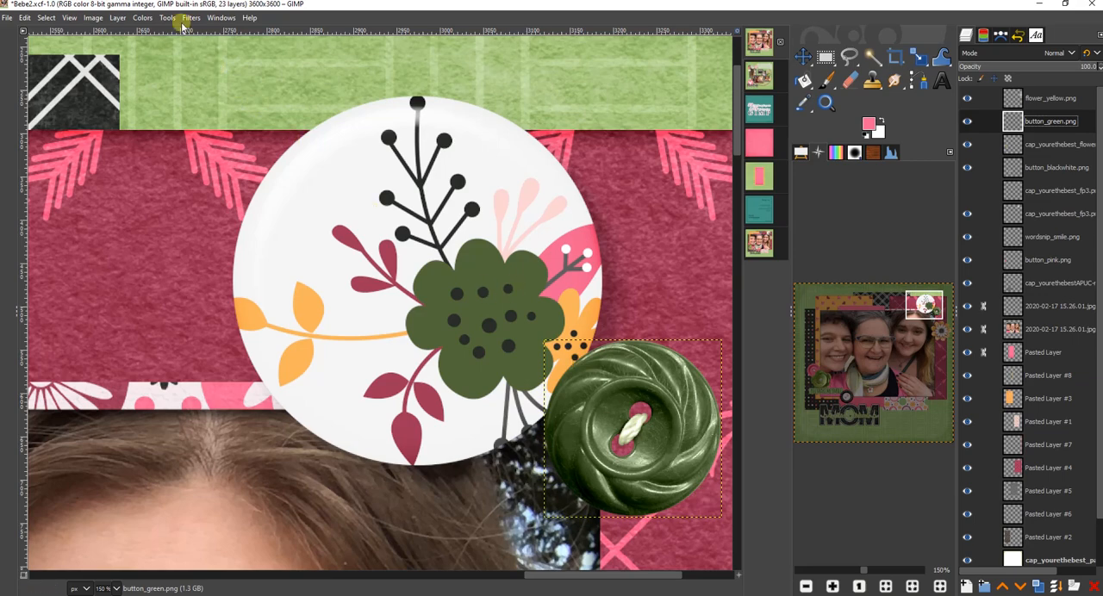
- Apply a drop shadow to the green button from Filters > Light and Shadow
click(193, 19)
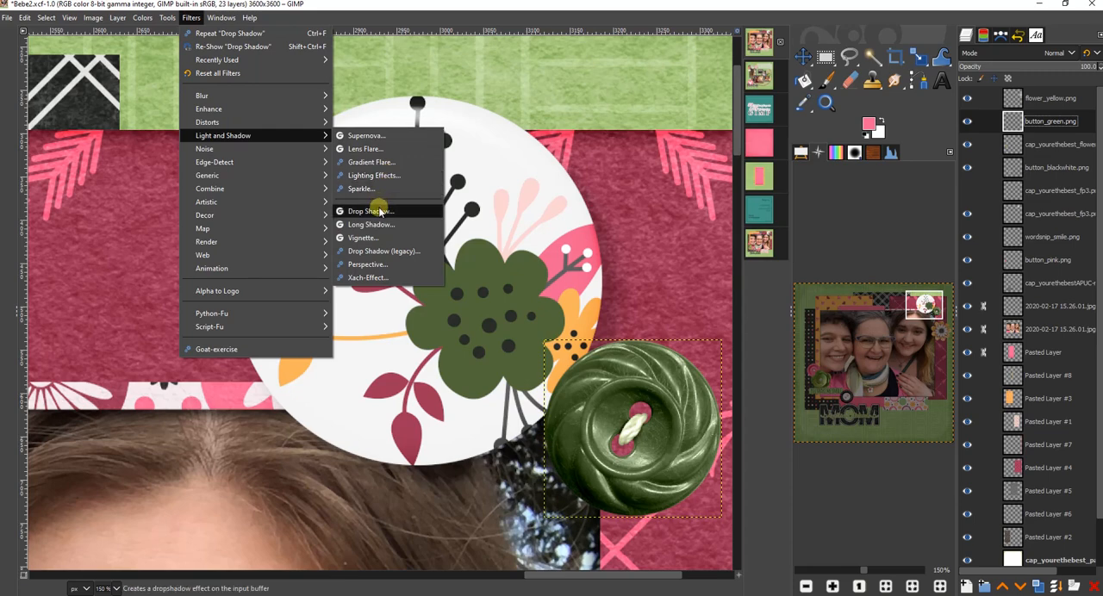
mouse_move(379, 211)
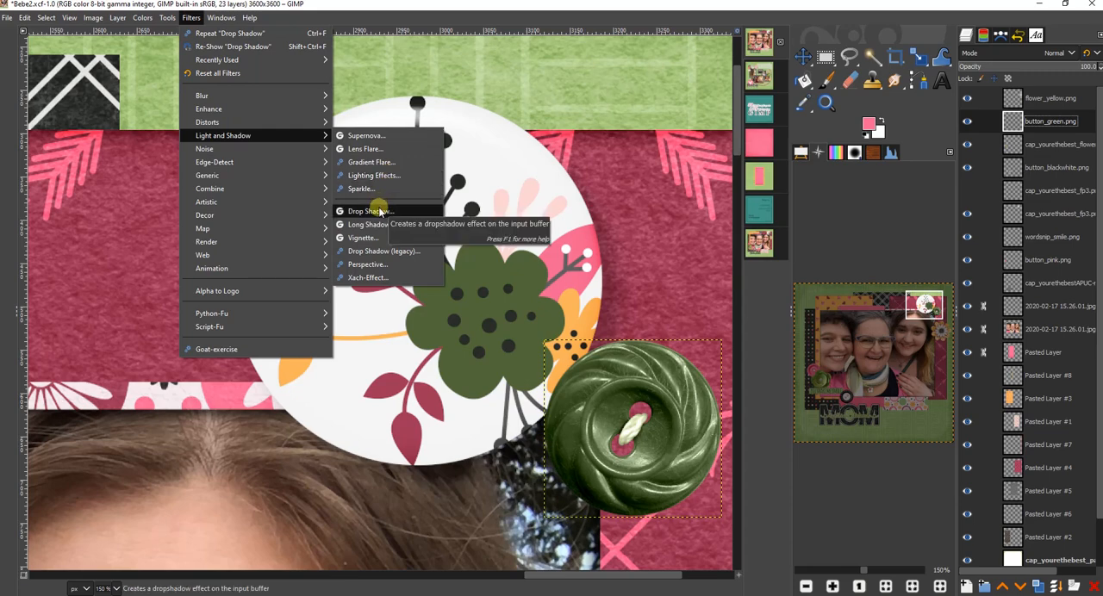
click(365, 211)
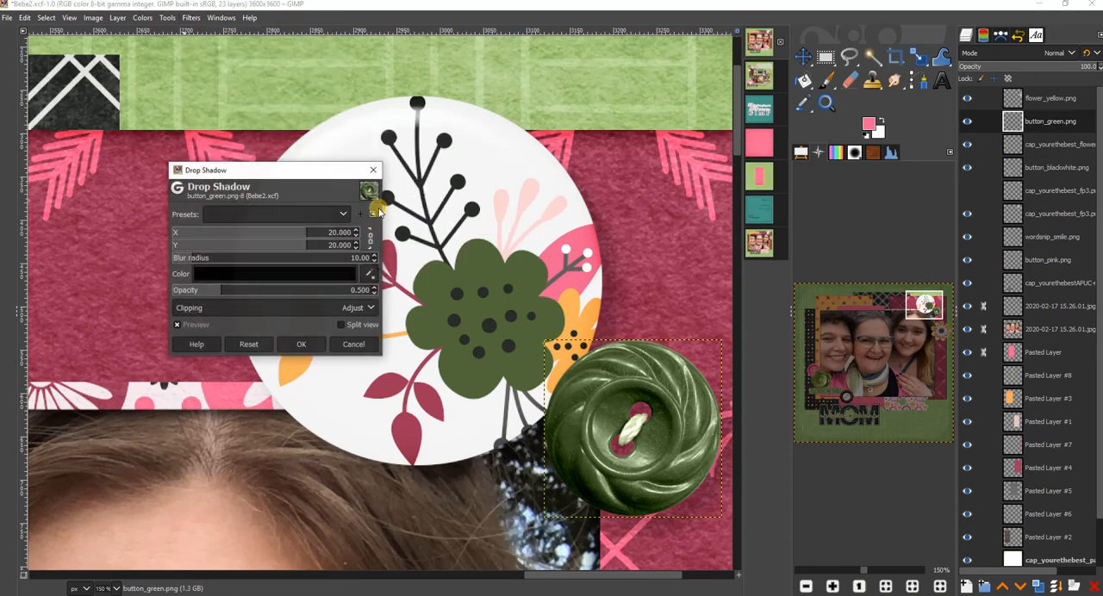
click(300, 345)
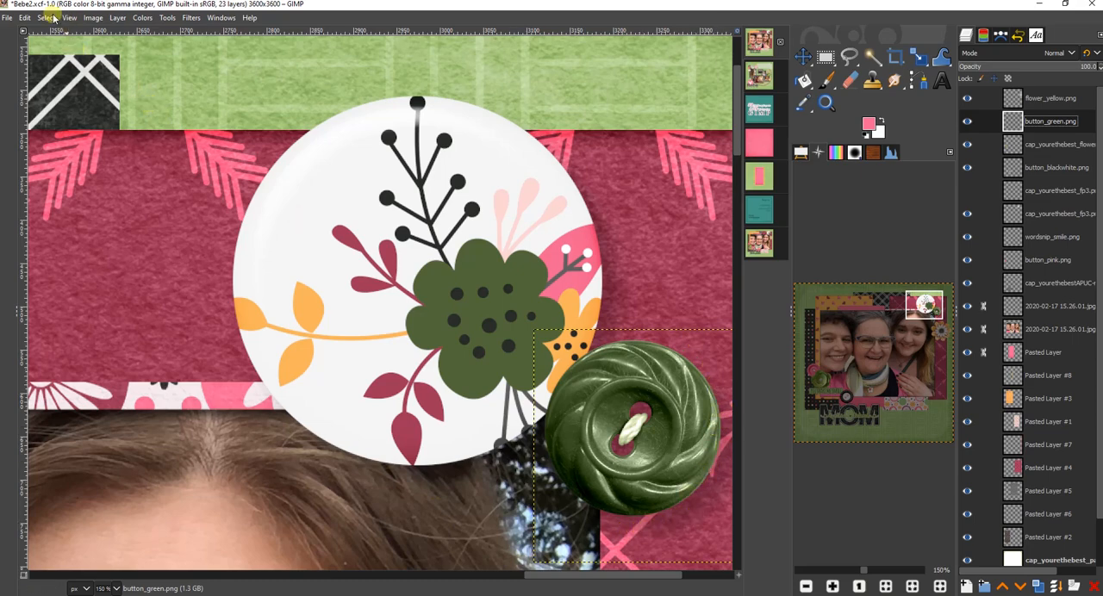
- Undo the drop shadow, then reapply it with Filters > Repeat "Drop Shadow"
click(20, 17)
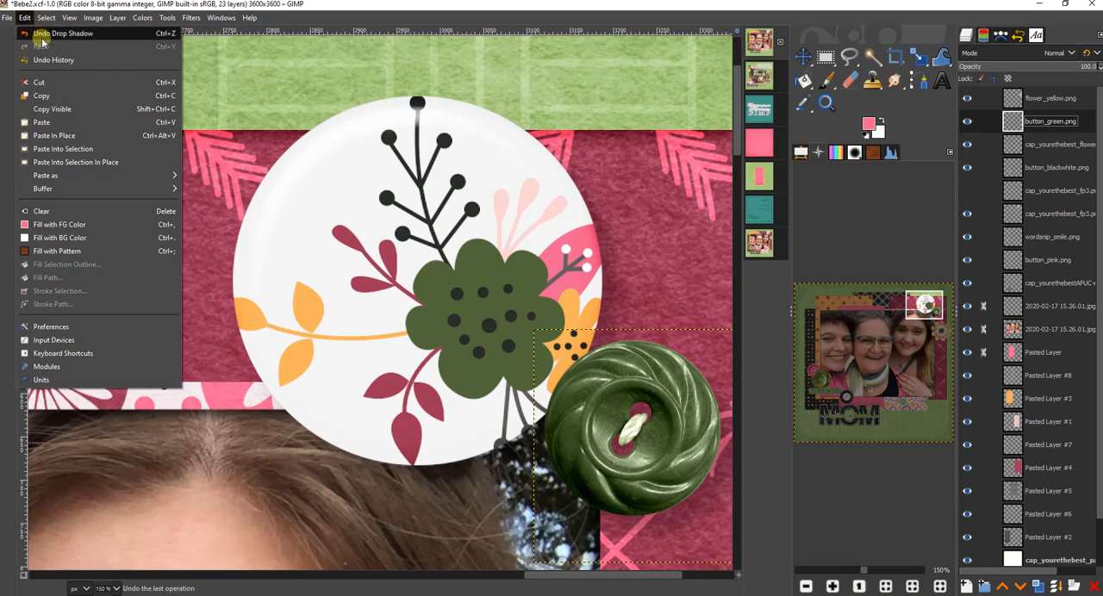
click(67, 33)
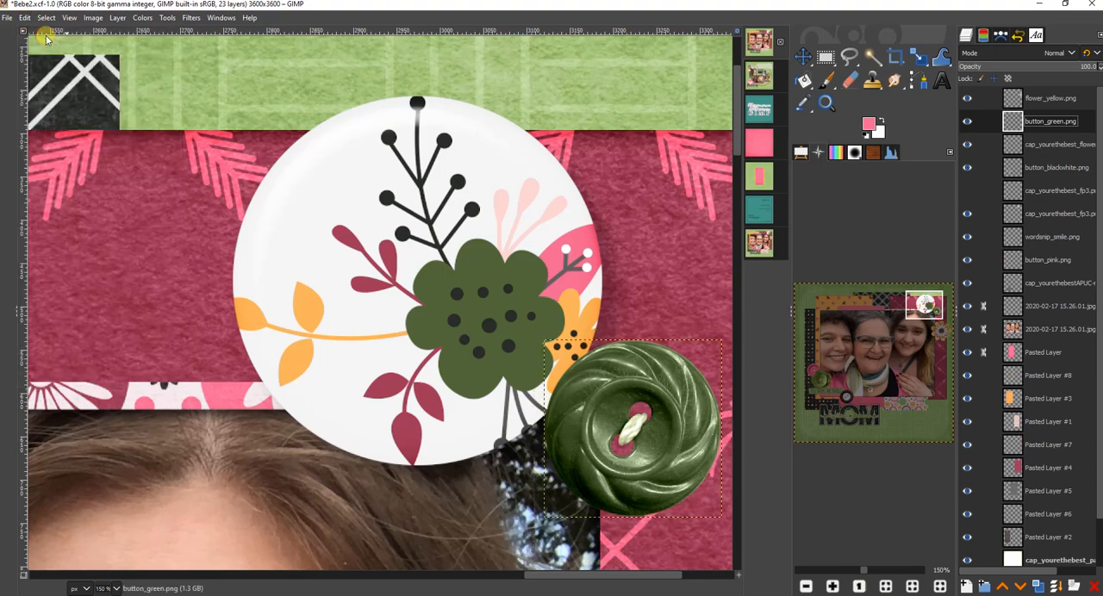
click(183, 19)
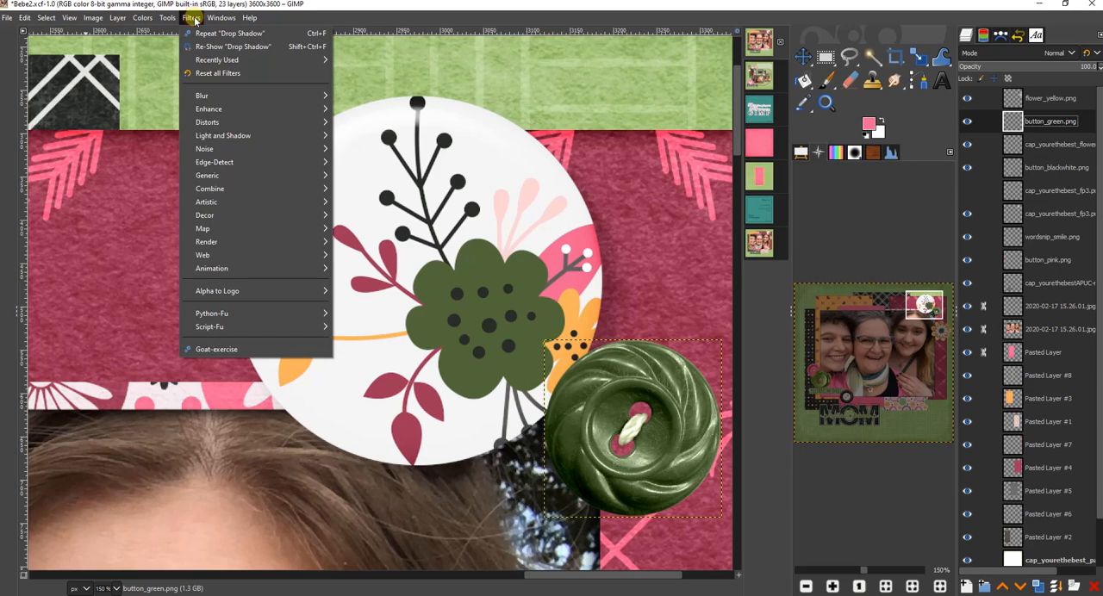
mouse_move(232, 33)
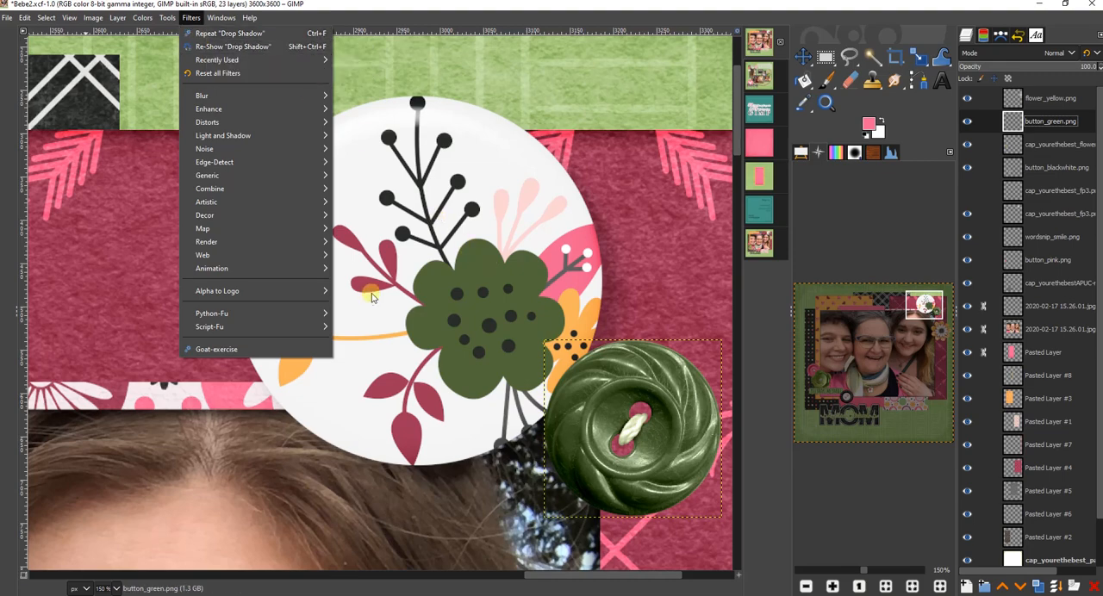
mouse_move(241, 33)
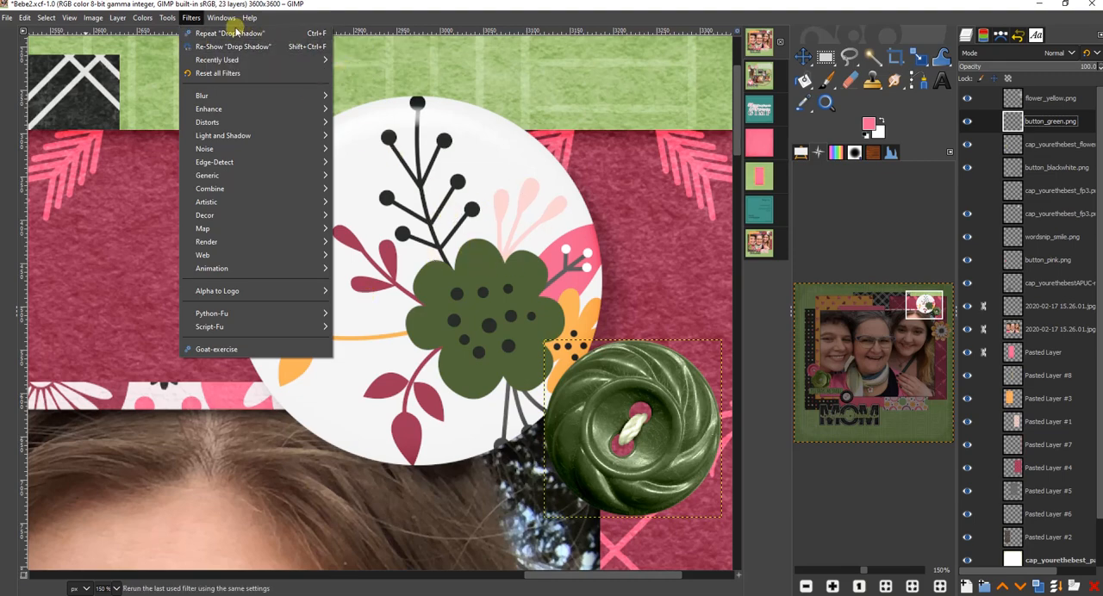
mouse_move(237, 33)
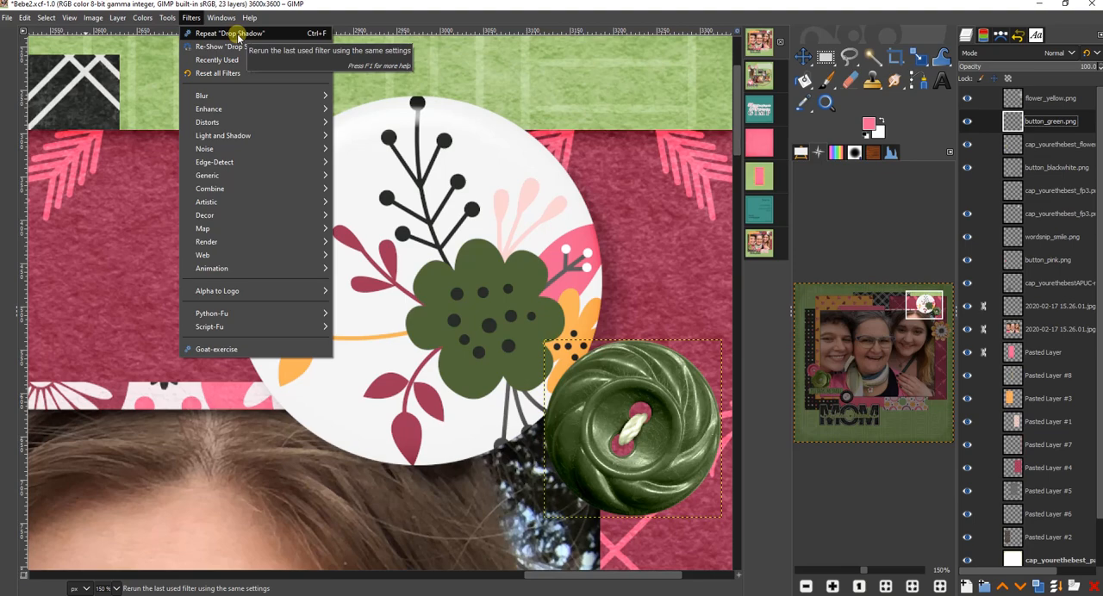
click(233, 38)
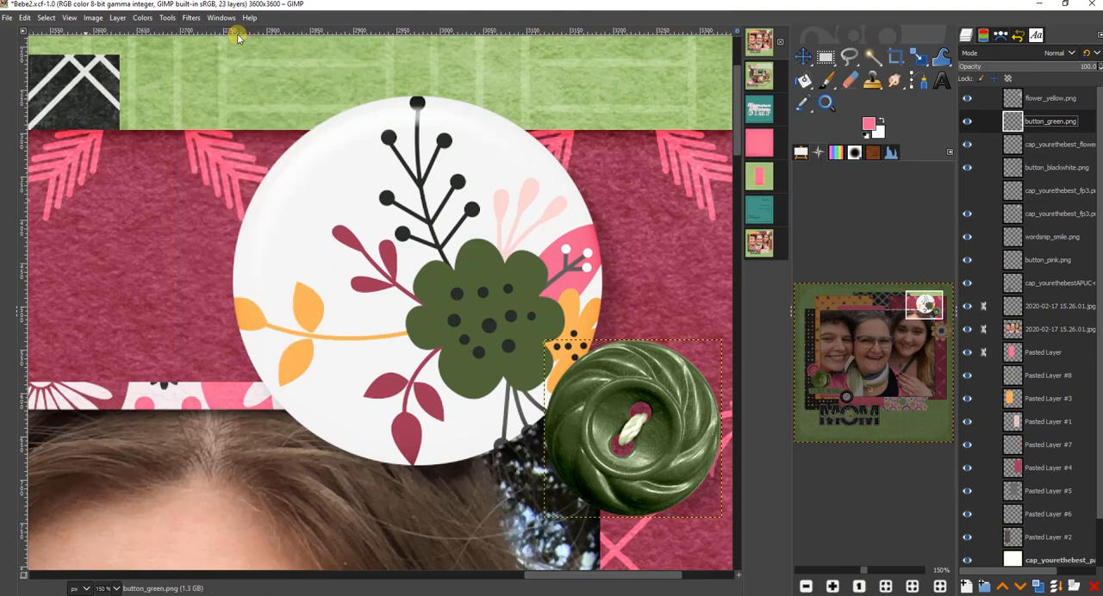
mouse_move(608, 529)
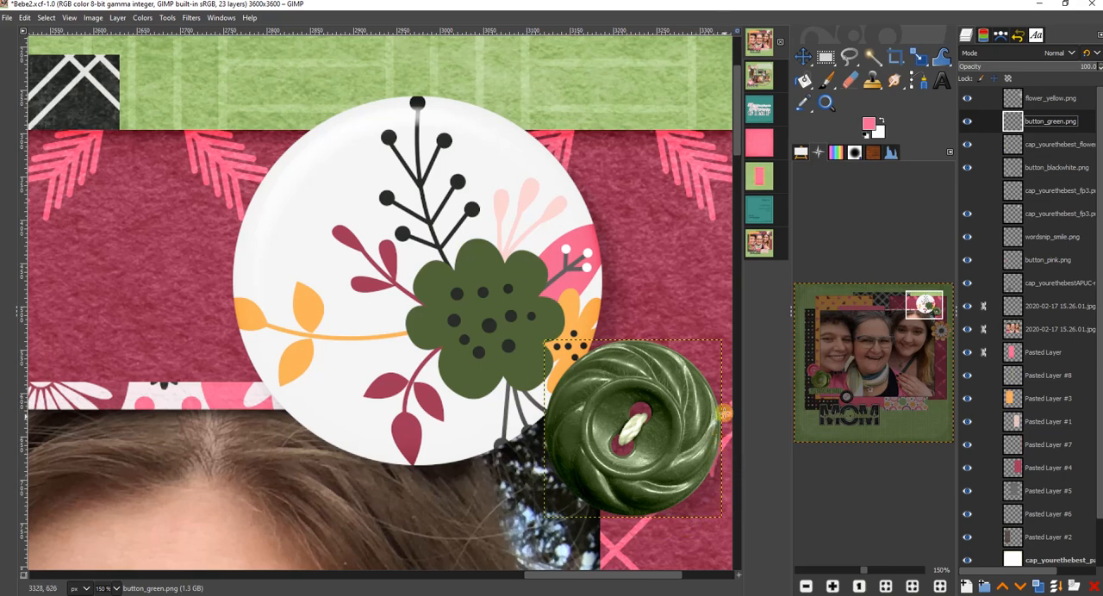
mouse_move(744, 536)
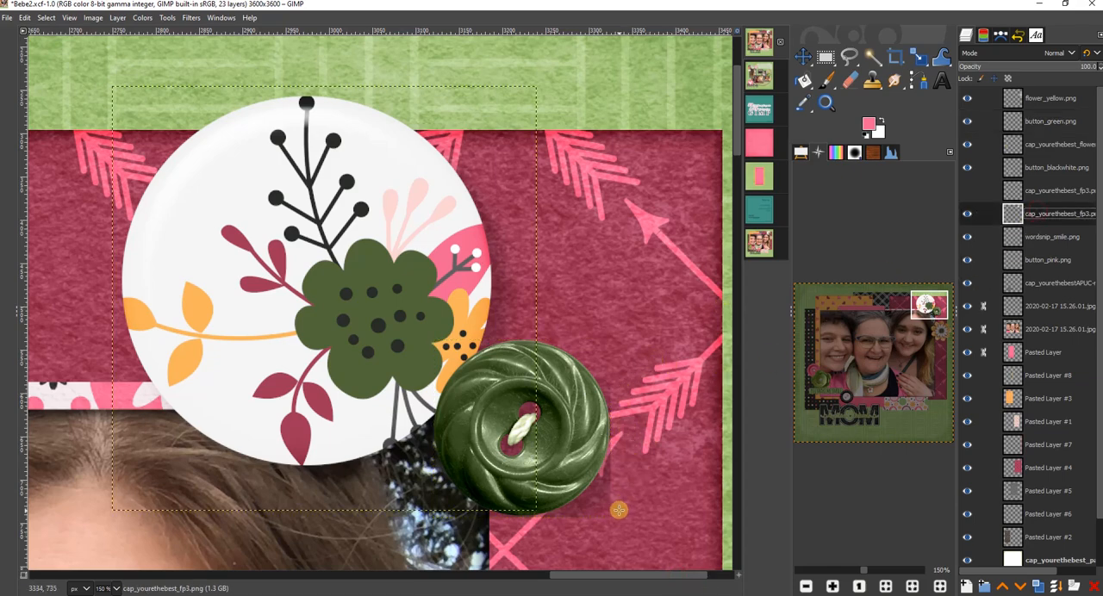
mouse_move(301, 123)
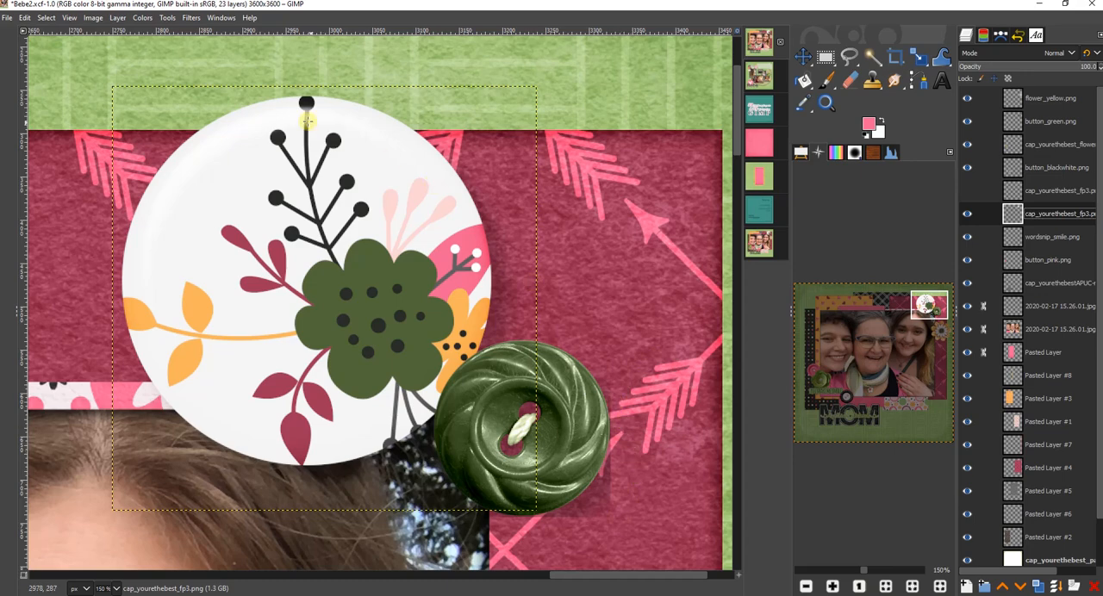
- Select the button_green.png layer and apply a drop shadow onto the pink paper
click(189, 18)
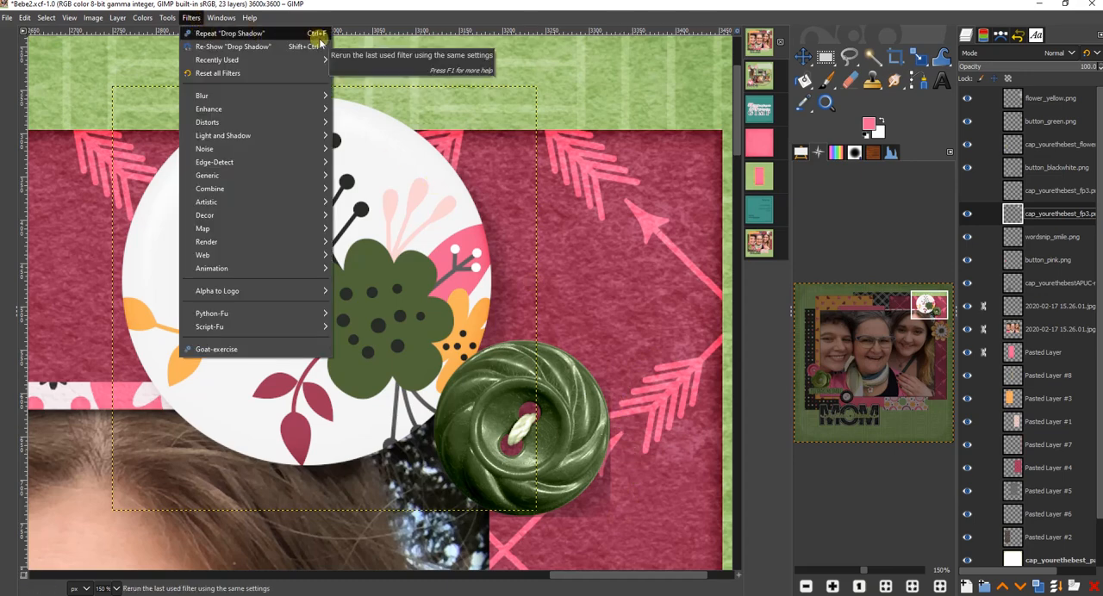
mouse_move(237, 35)
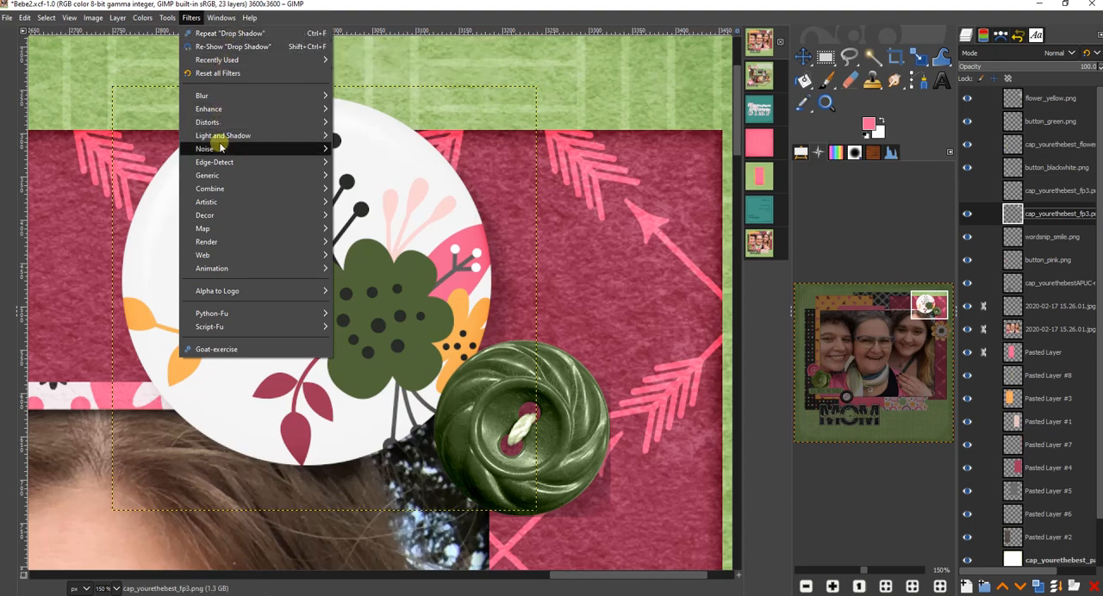
mouse_move(223, 135)
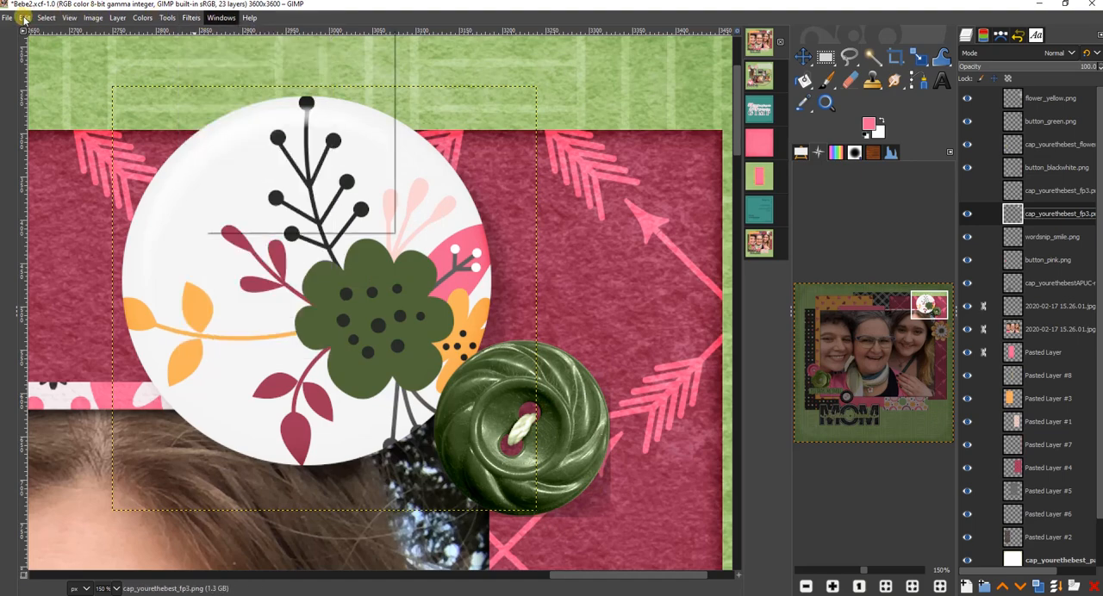
click(25, 19)
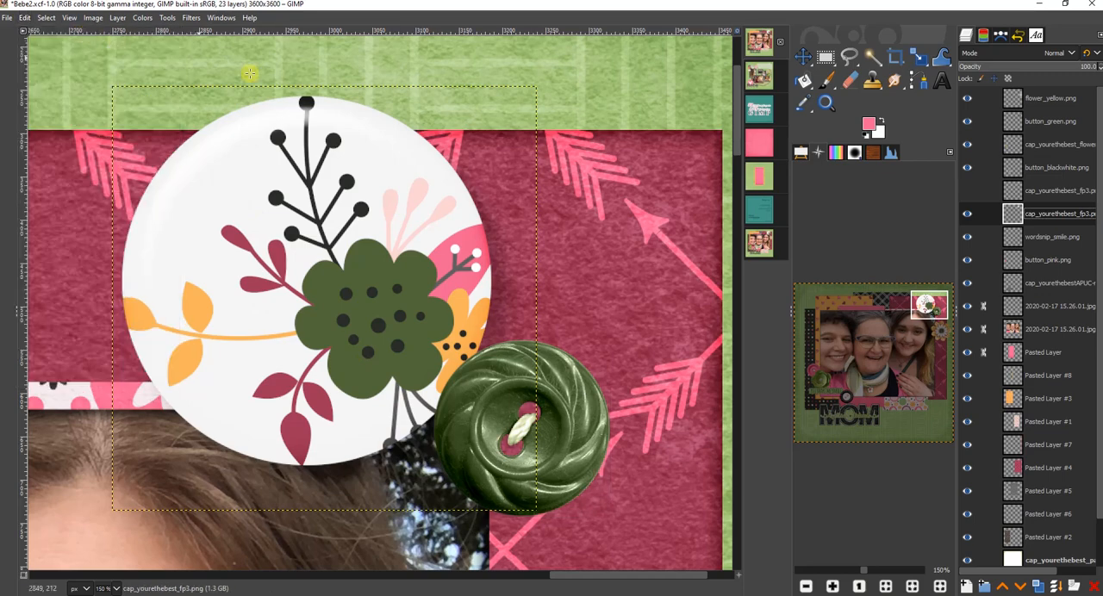
click(1043, 119)
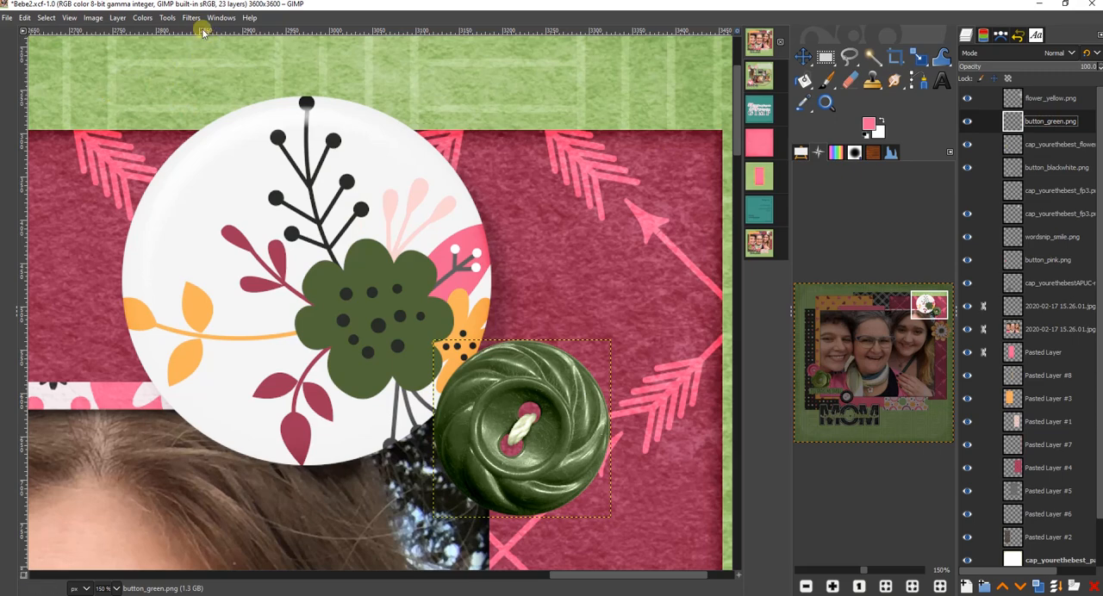
click(190, 17)
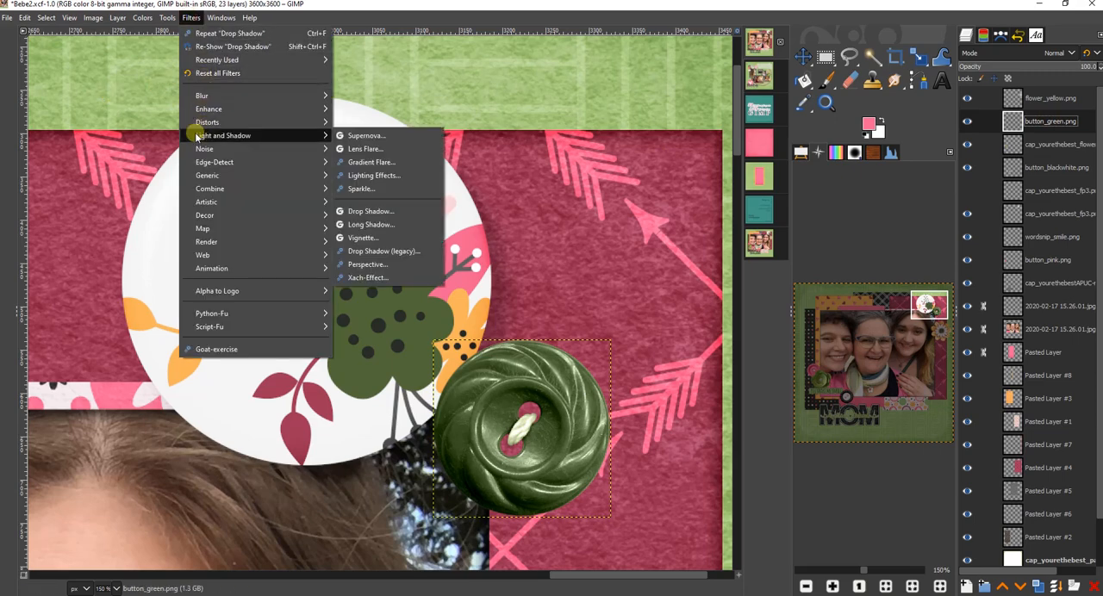
click(368, 211)
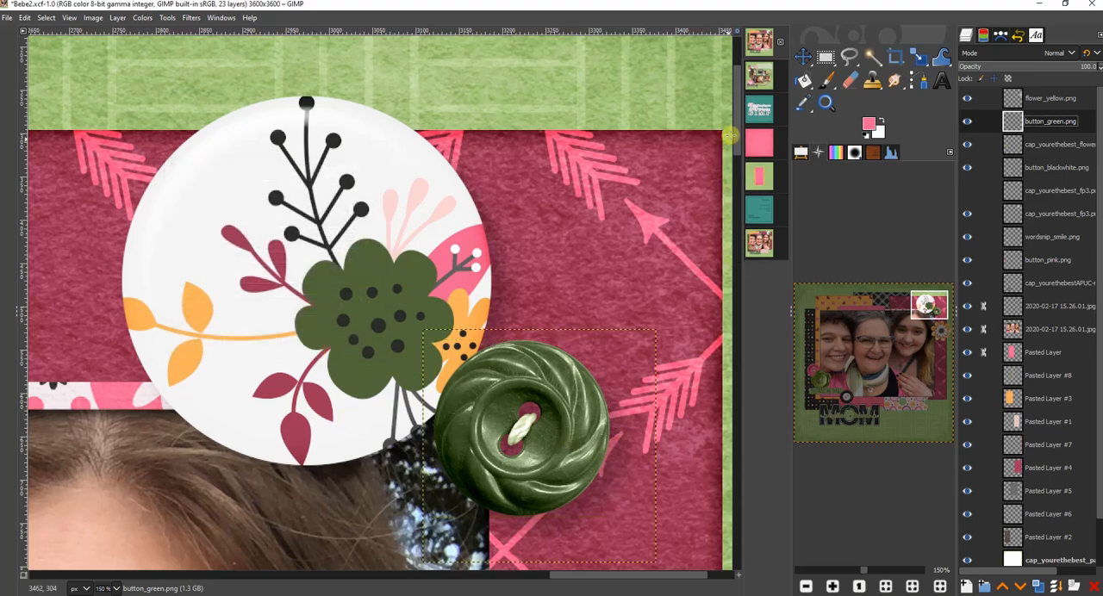
scroll(down, 3)
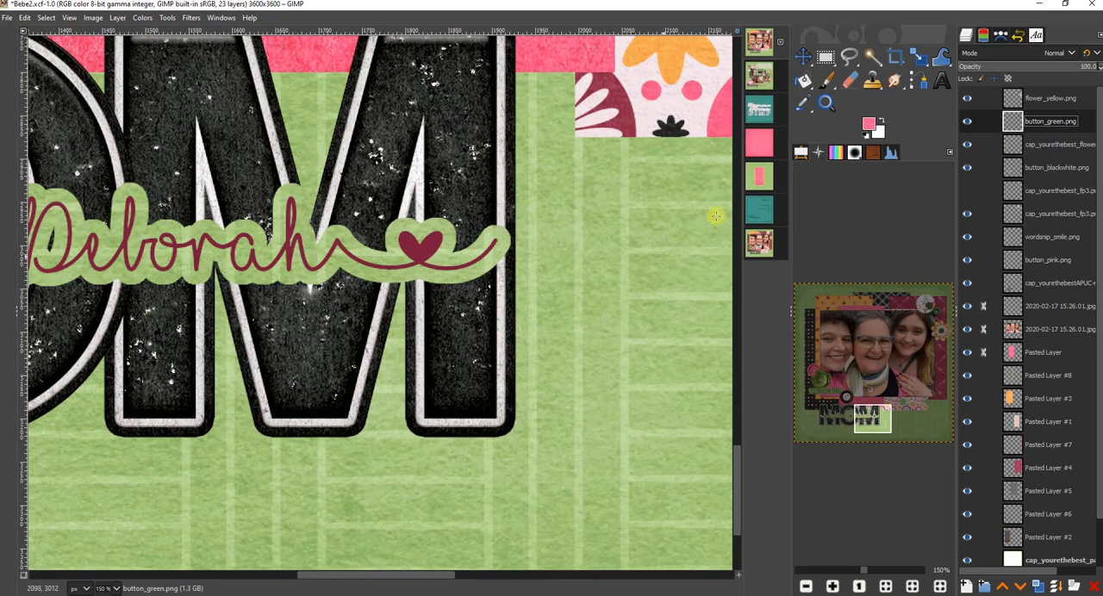
- Select the MOM title layer and apply a Drop Shadow filter to it
click(1055, 283)
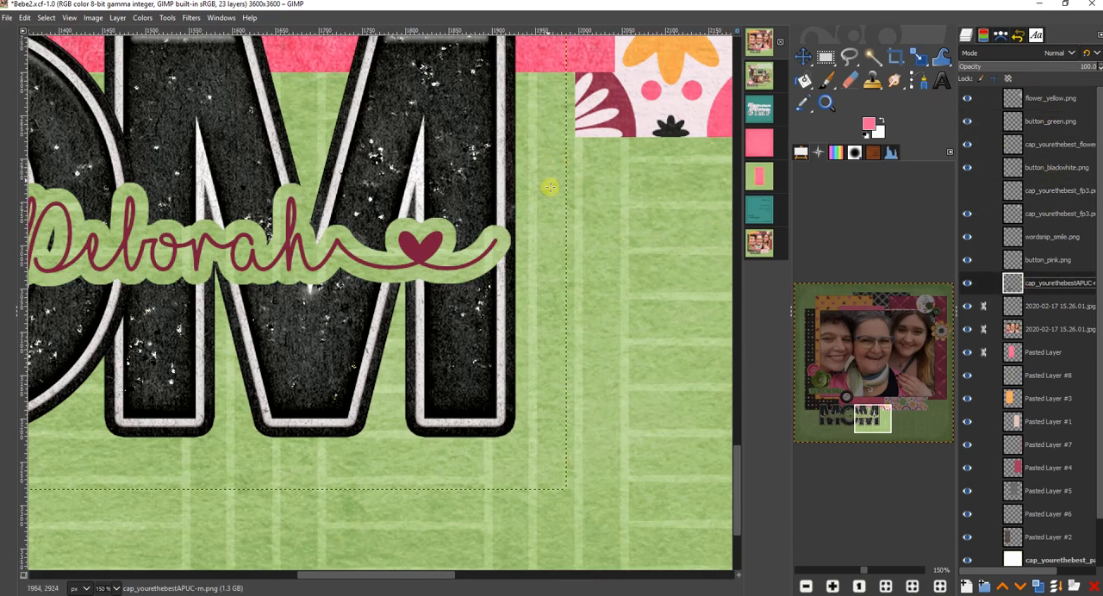
mouse_move(391, 439)
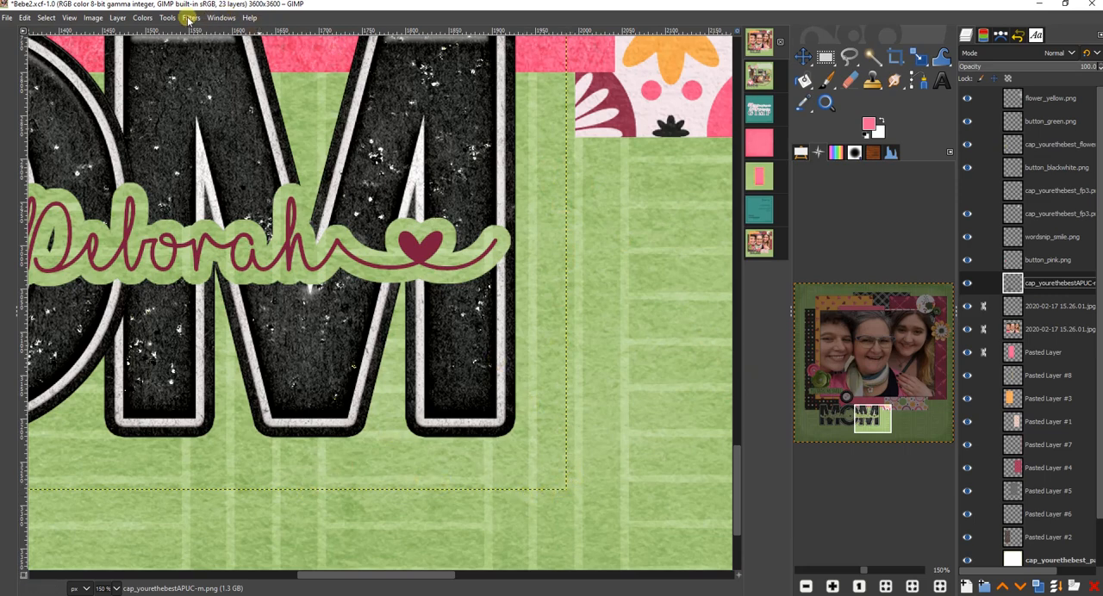
click(181, 19)
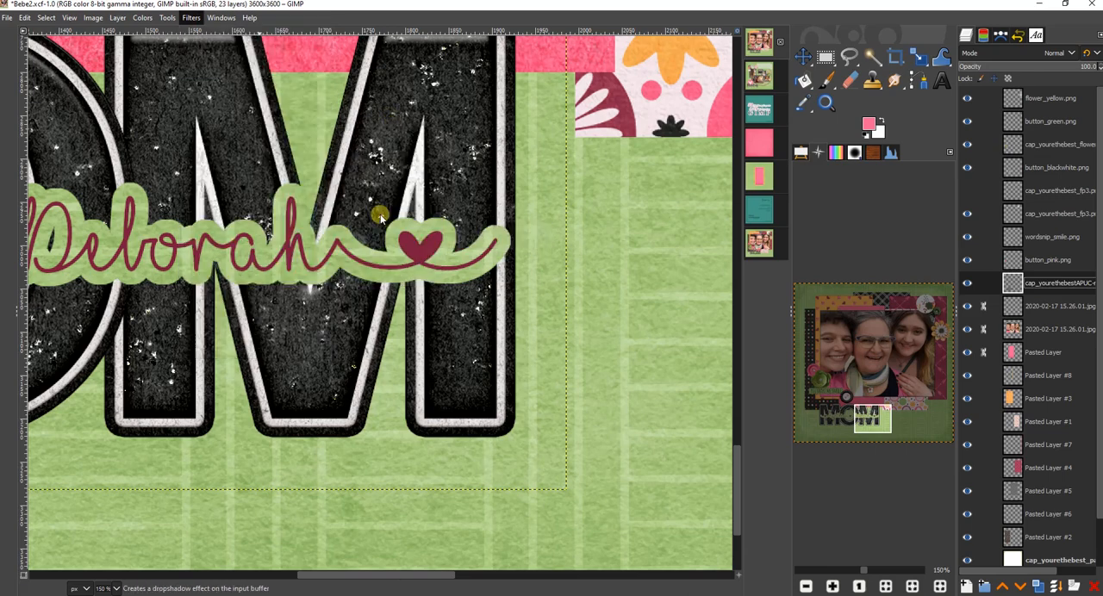
click(198, 19)
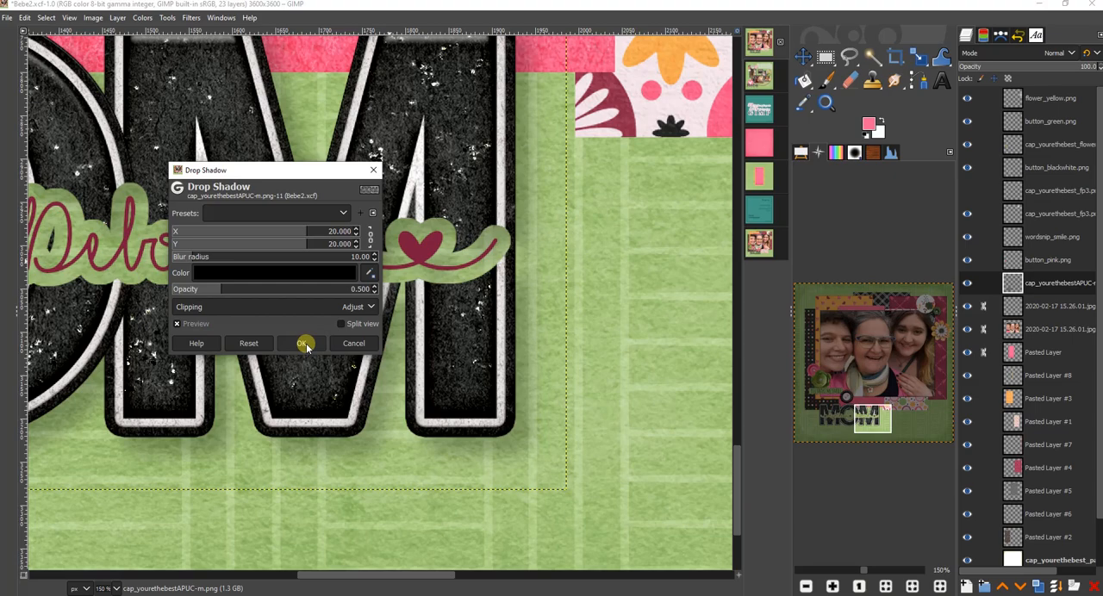
click(304, 343)
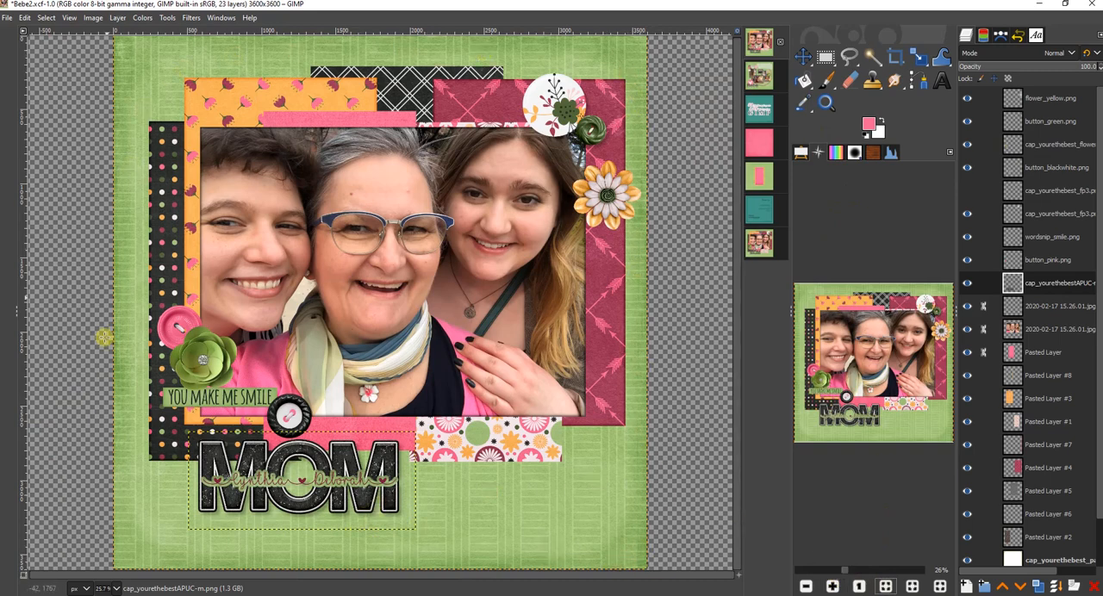
mouse_move(563, 426)
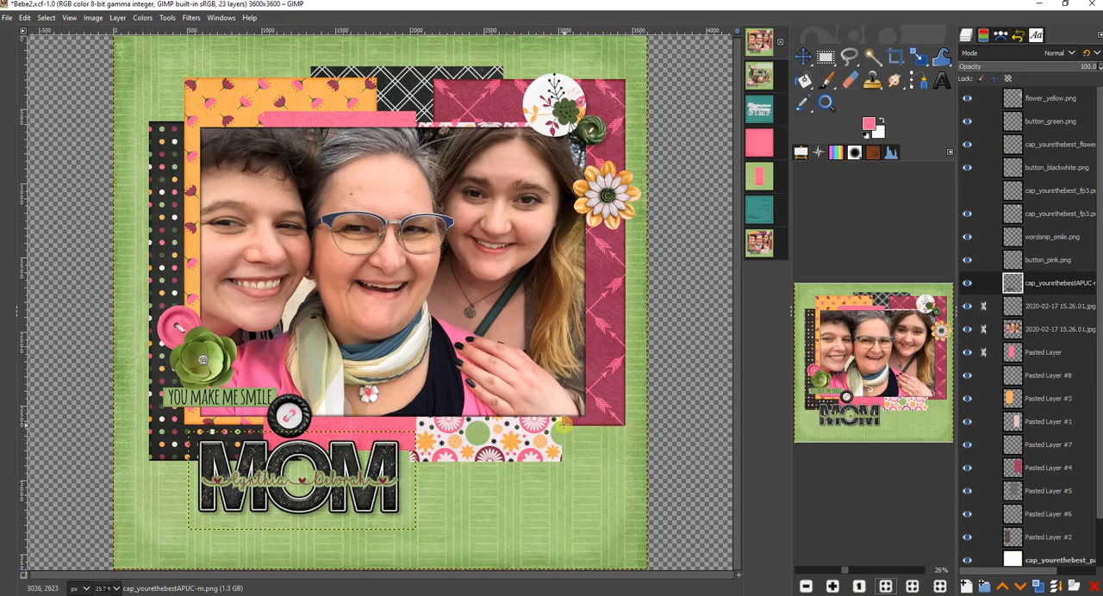